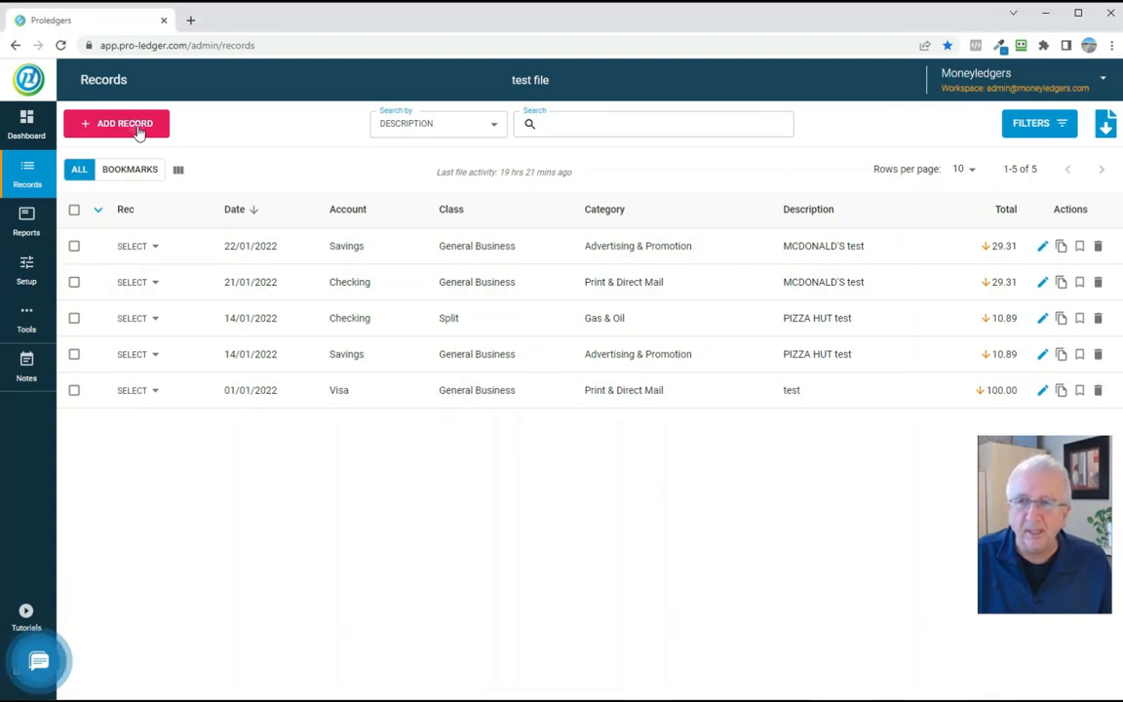
Start a new record and page its calendar ahead to February 2023.
{"action": "left_click", "coordinate": [116, 123]}
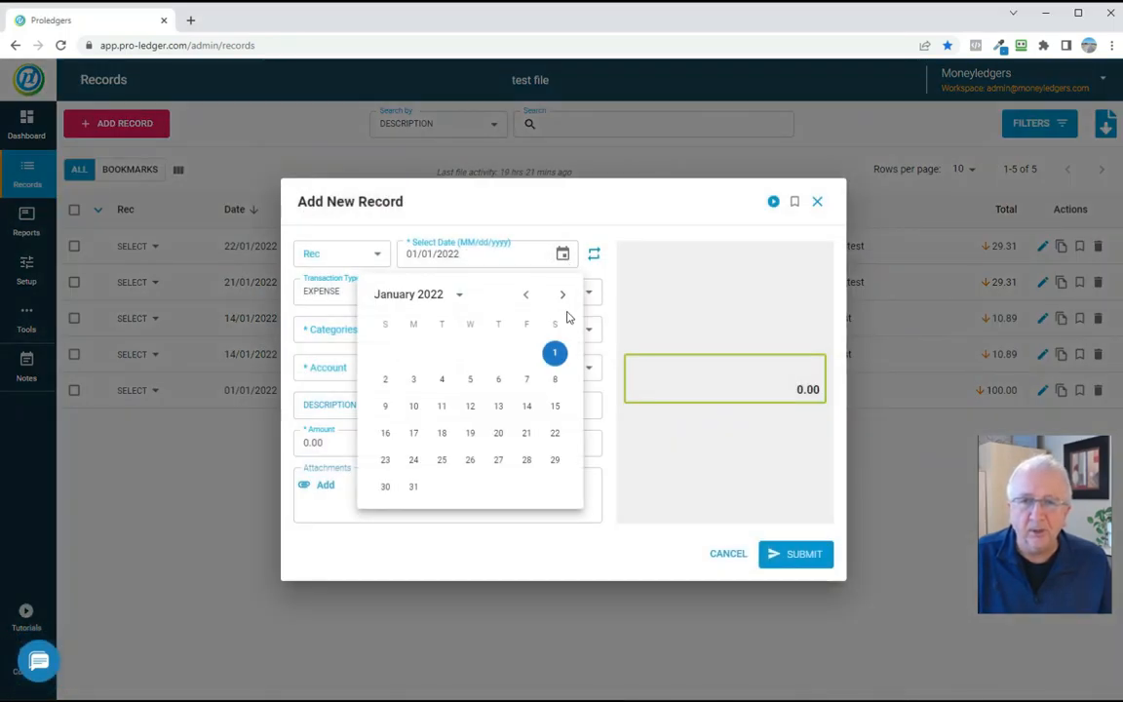
{"action": "left_click", "coordinate": [563, 294]}
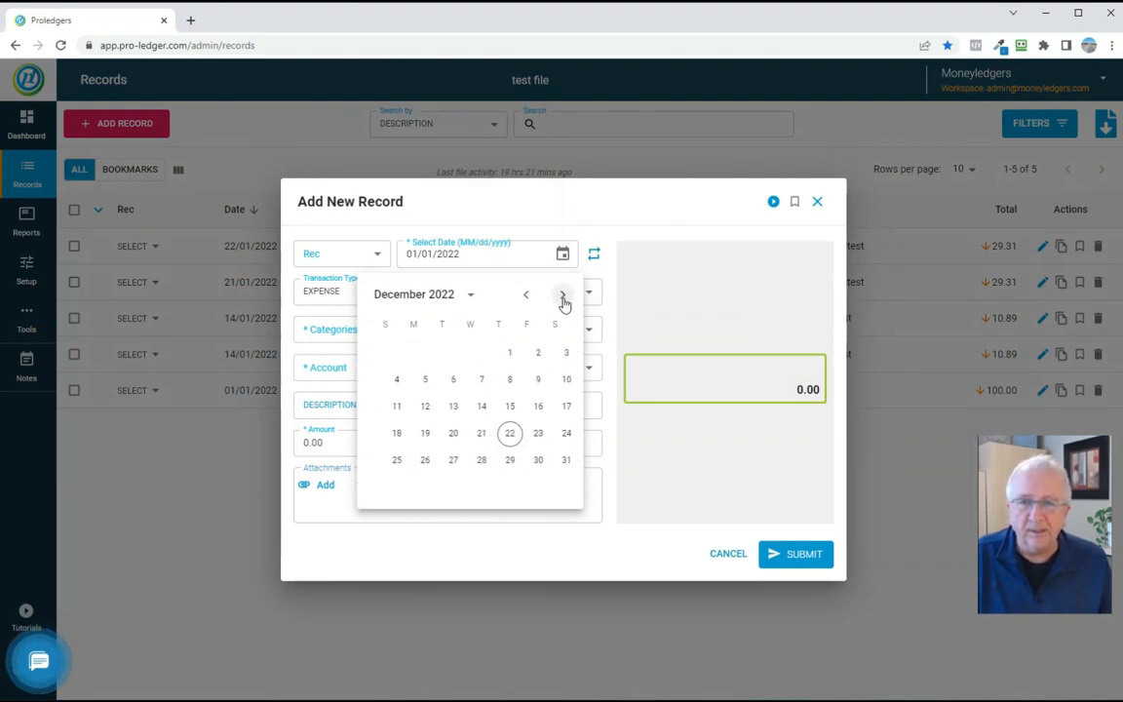
{"action": "left_click", "coordinate": [563, 294]}
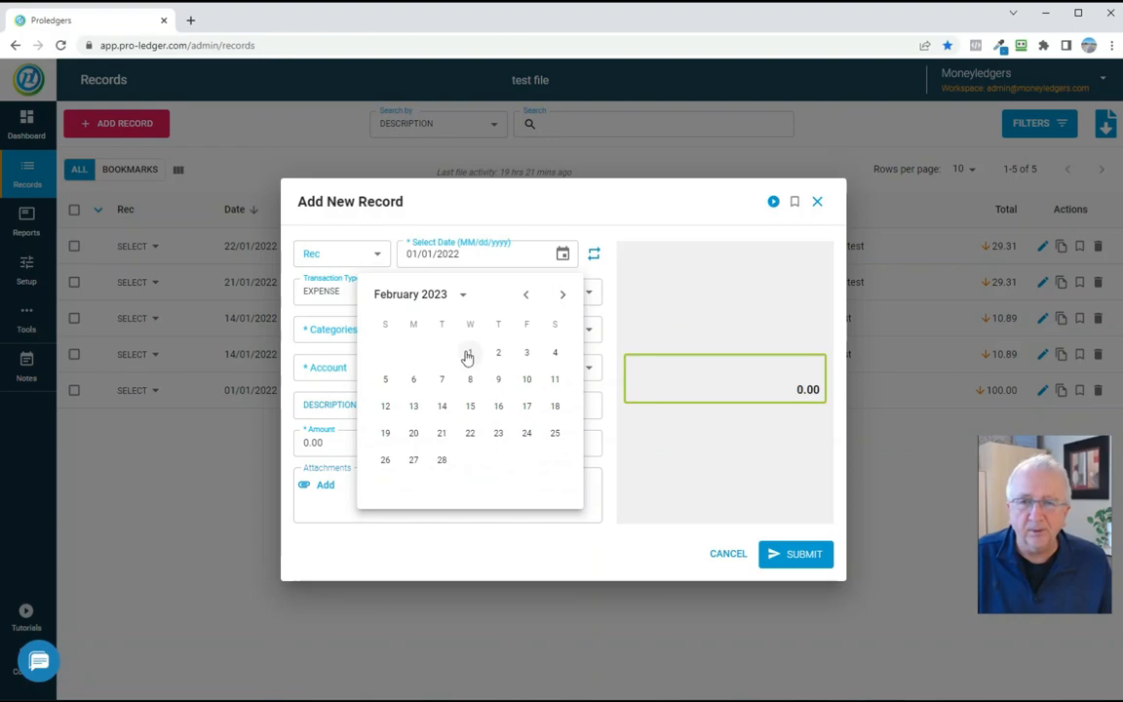
{"action": "left_click", "coordinate": [527, 294]}
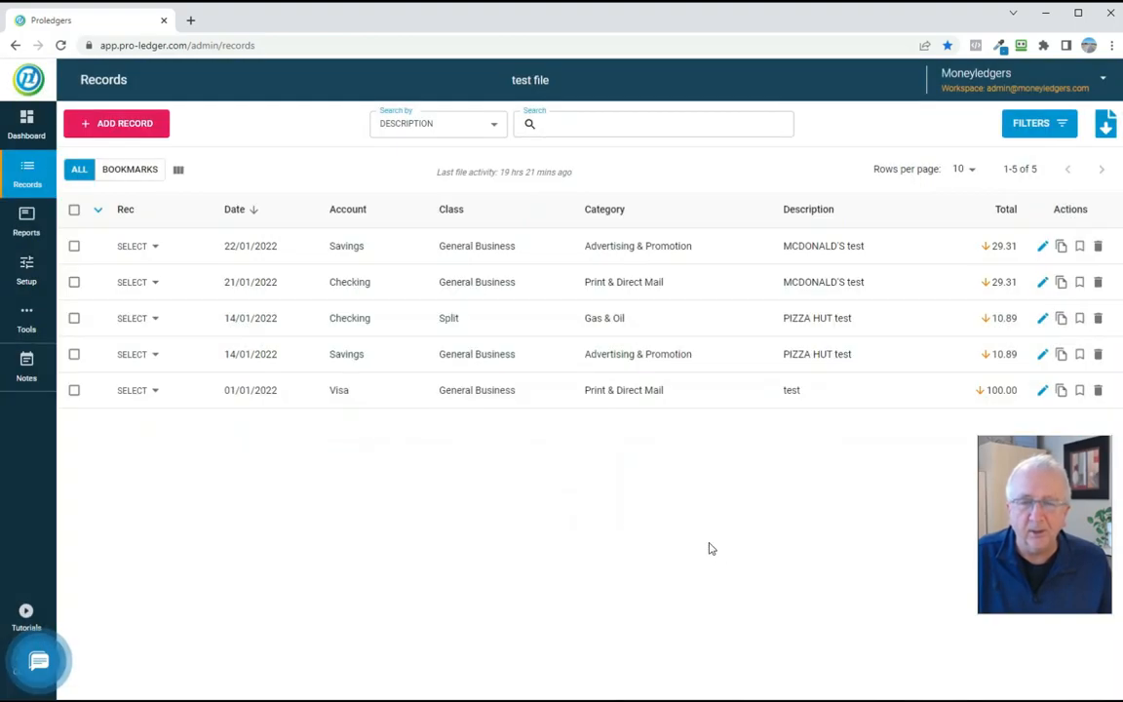
{"action": "mouse_move", "coordinate": [487, 484]}
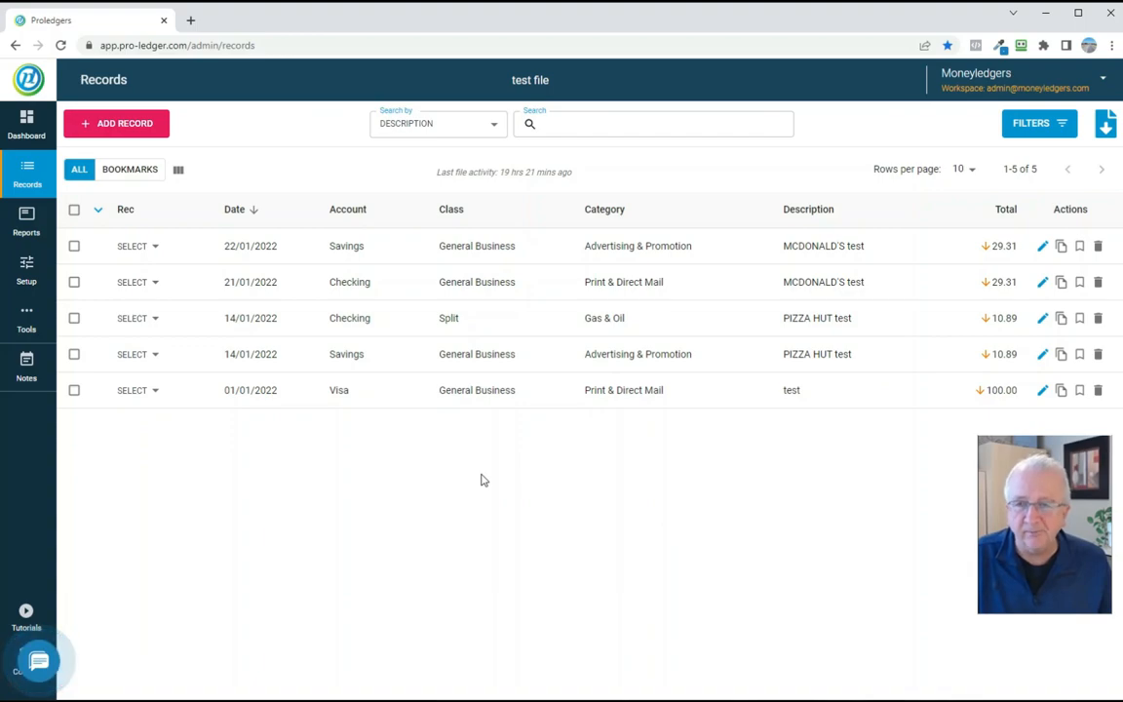
Review income, expense, description and cost-of-goods-sold categories, then return to records.
{"action": "left_click", "coordinate": [26, 268]}
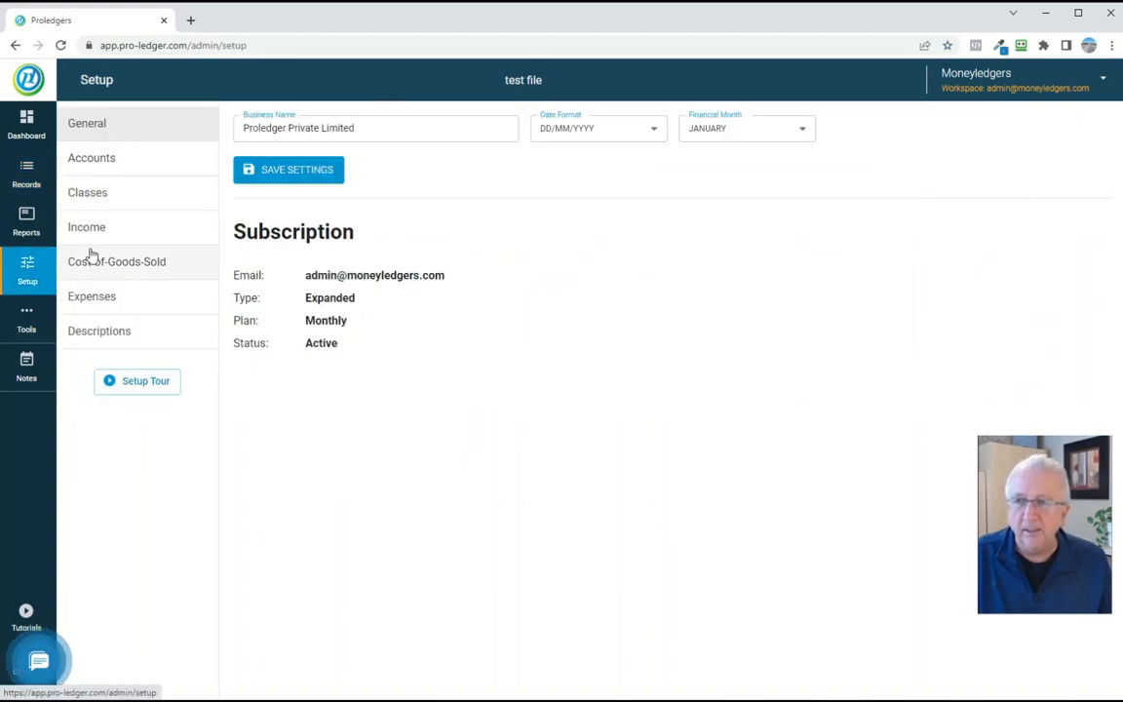
{"action": "left_click", "coordinate": [86, 227]}
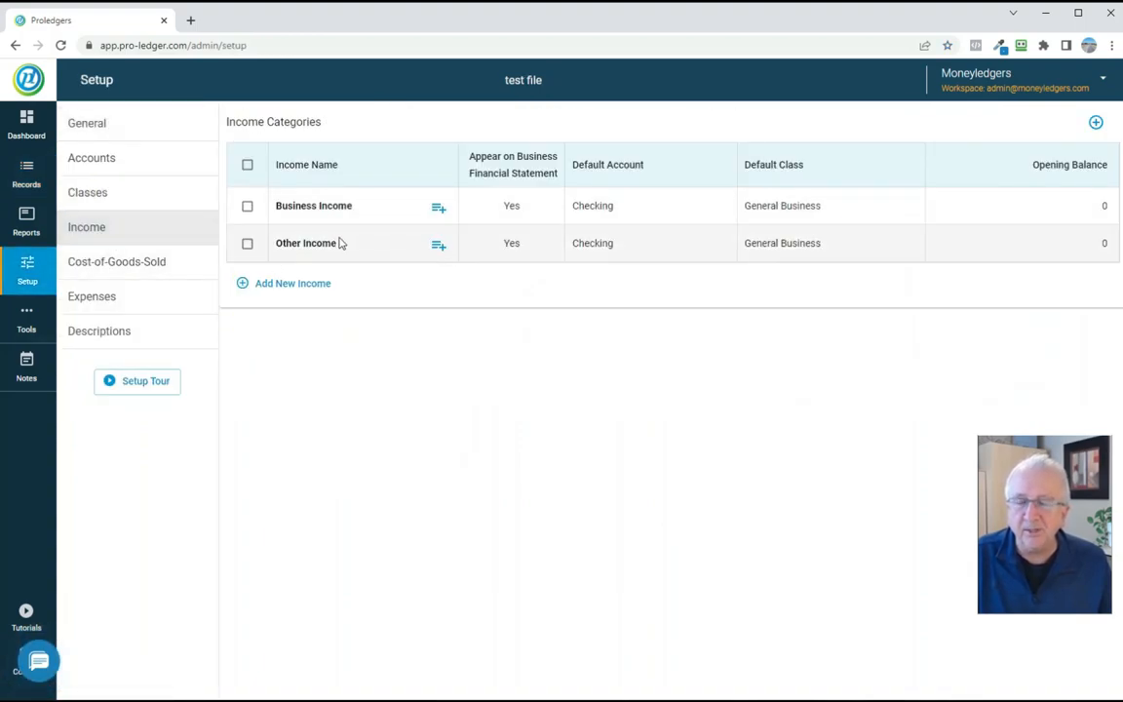
{"action": "left_click", "coordinate": [91, 296]}
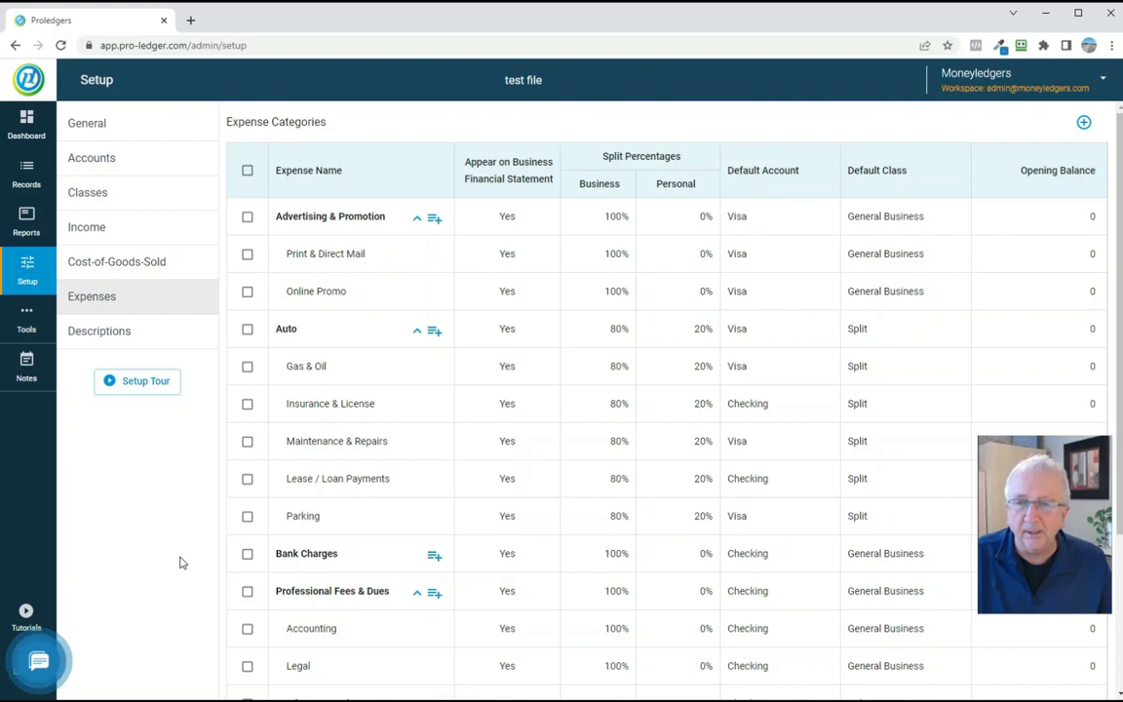
{"action": "mouse_move", "coordinate": [151, 528]}
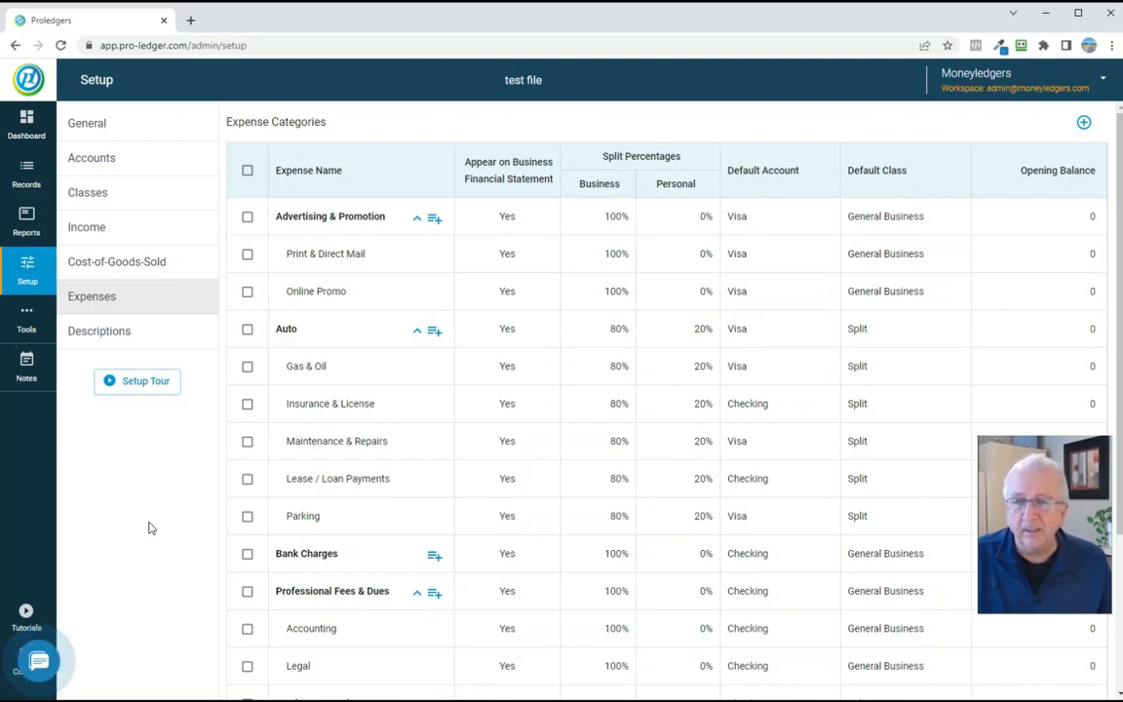
{"action": "left_click", "coordinate": [99, 331]}
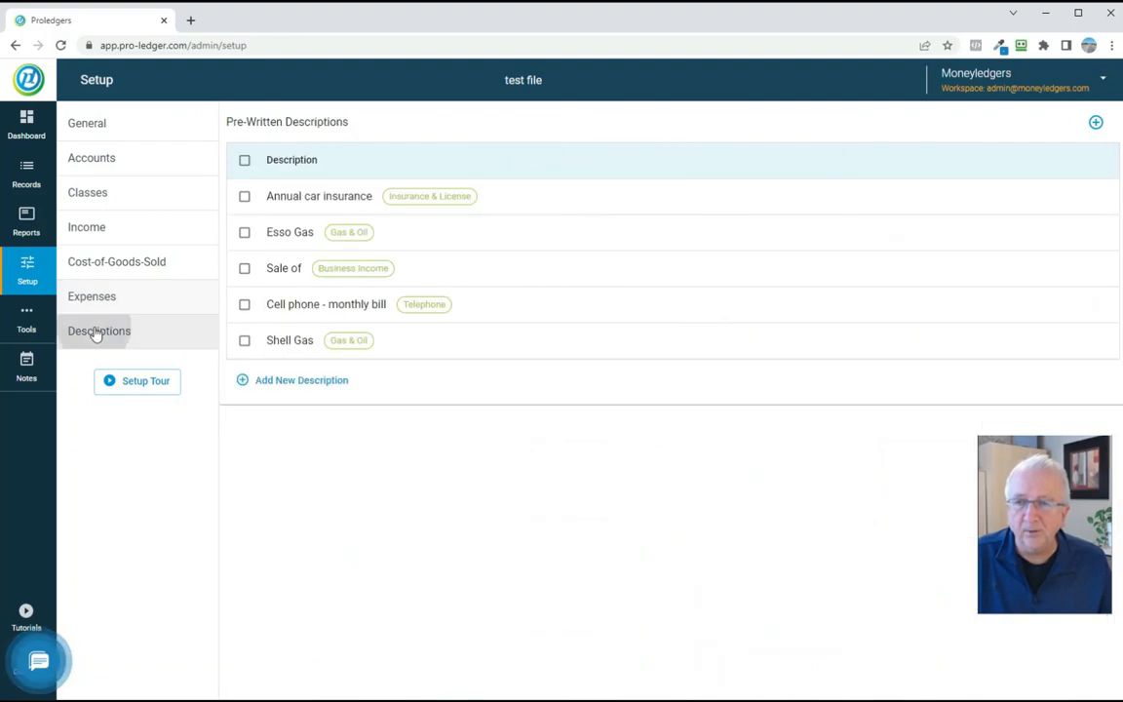
{"action": "left_click", "coordinate": [116, 261]}
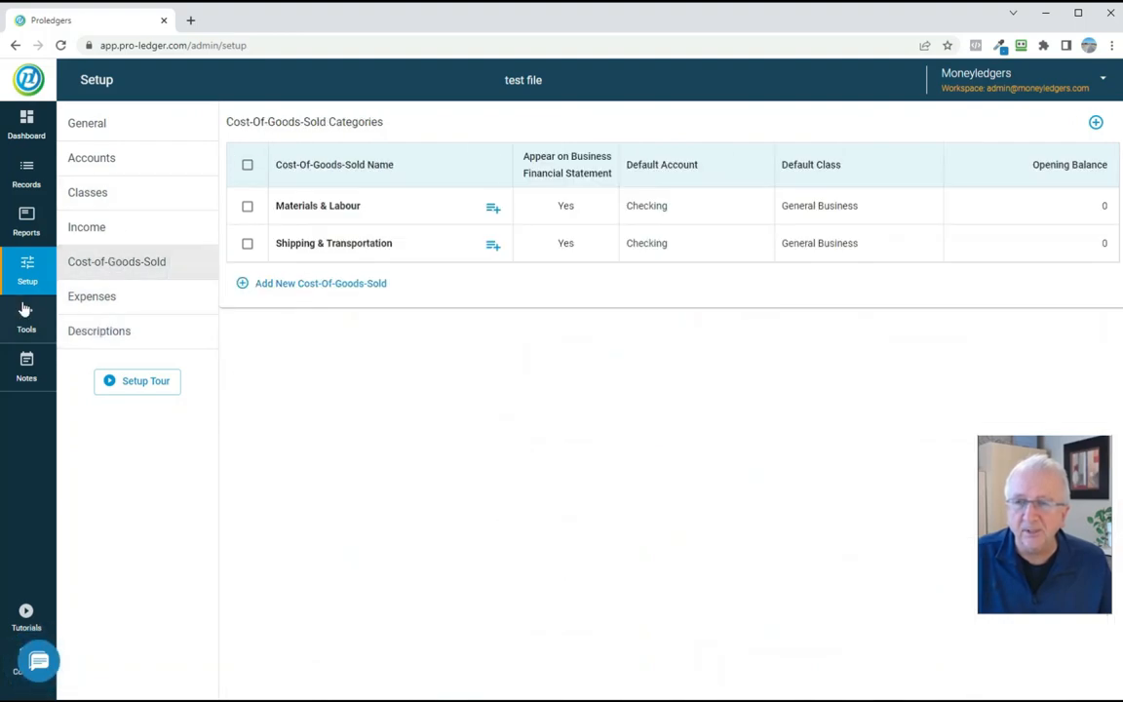
{"action": "mouse_move", "coordinate": [26, 219]}
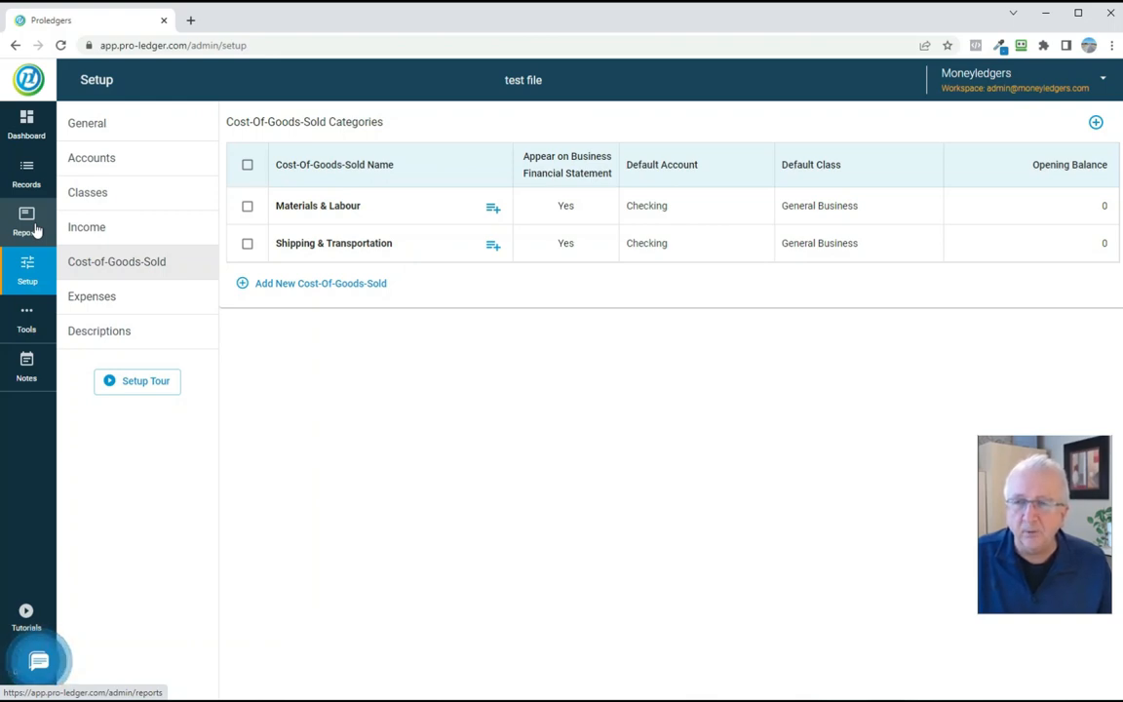
{"action": "mouse_move", "coordinate": [32, 231]}
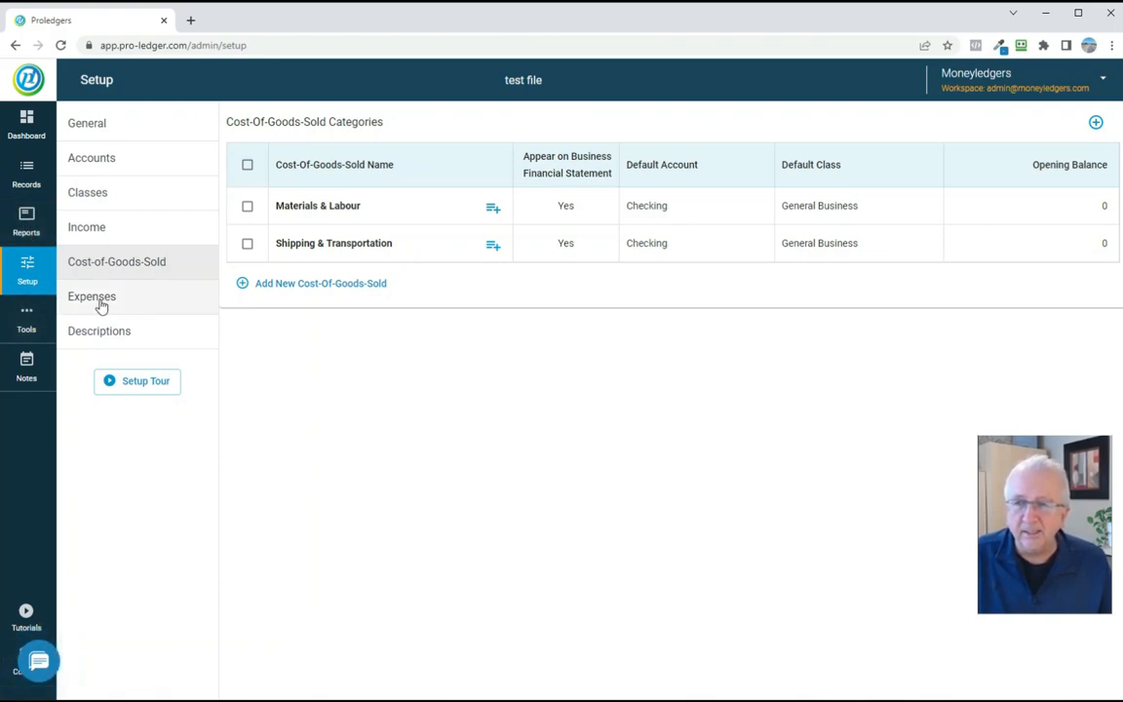
{"action": "left_click", "coordinate": [26, 174]}
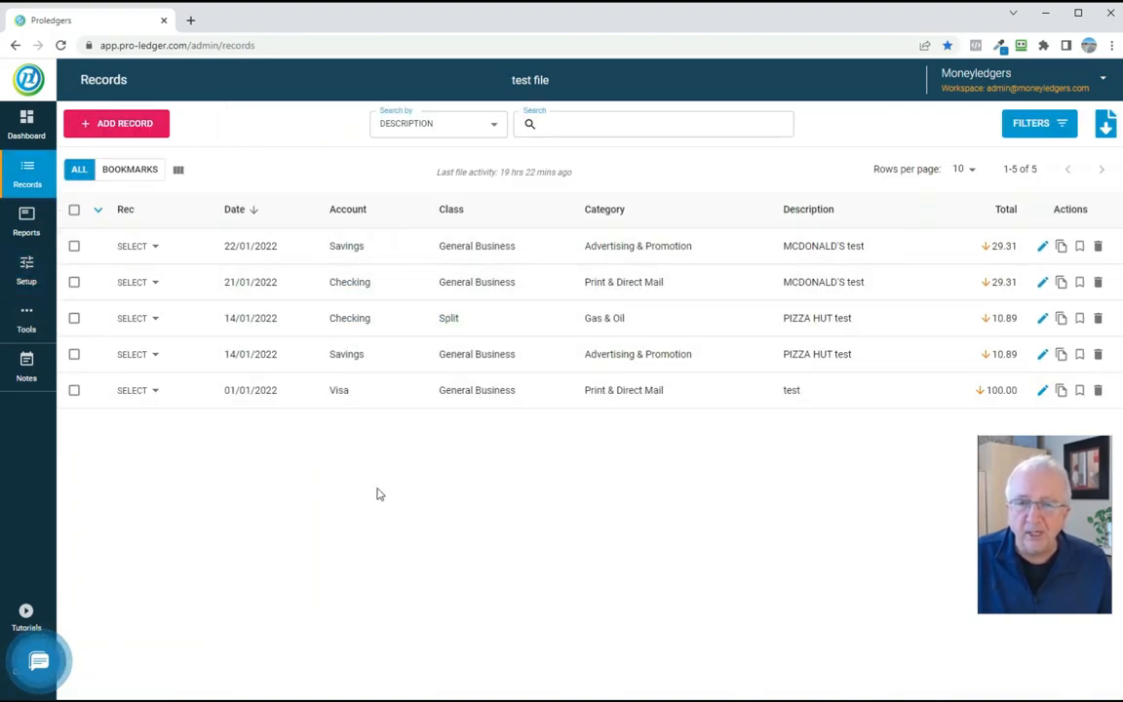
{"action": "mouse_move", "coordinate": [556, 504]}
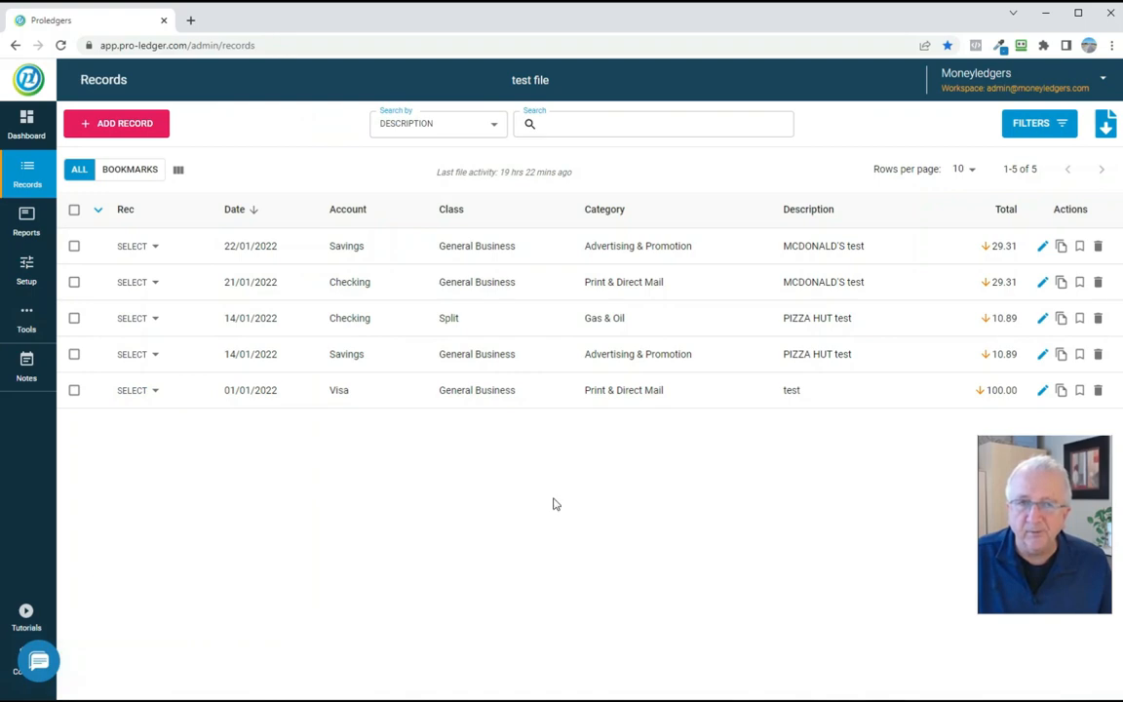
{"action": "left_click", "coordinate": [1038, 123]}
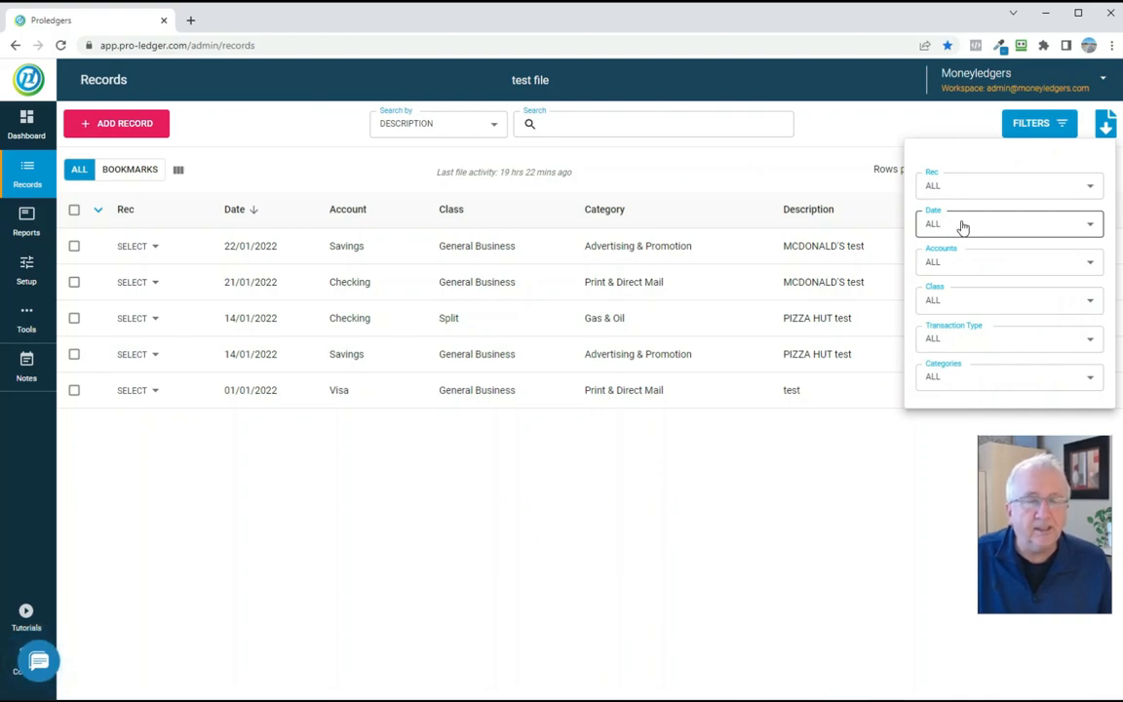
{"action": "left_click", "coordinate": [1009, 224]}
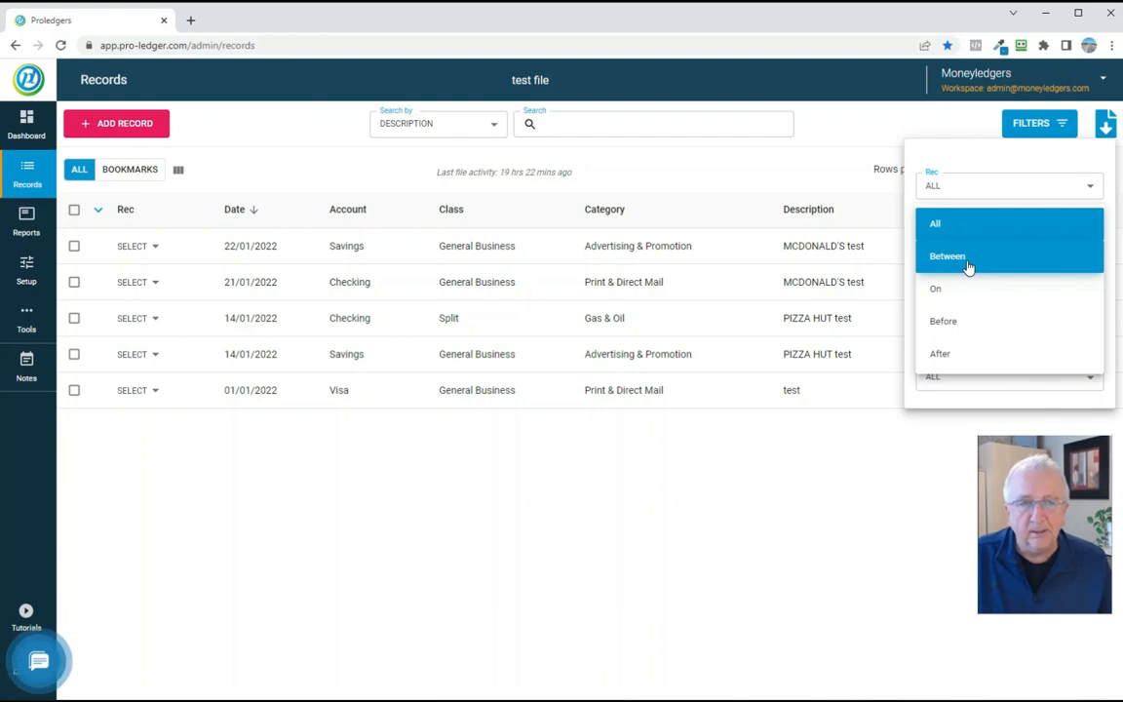
{"action": "left_click", "coordinate": [946, 255]}
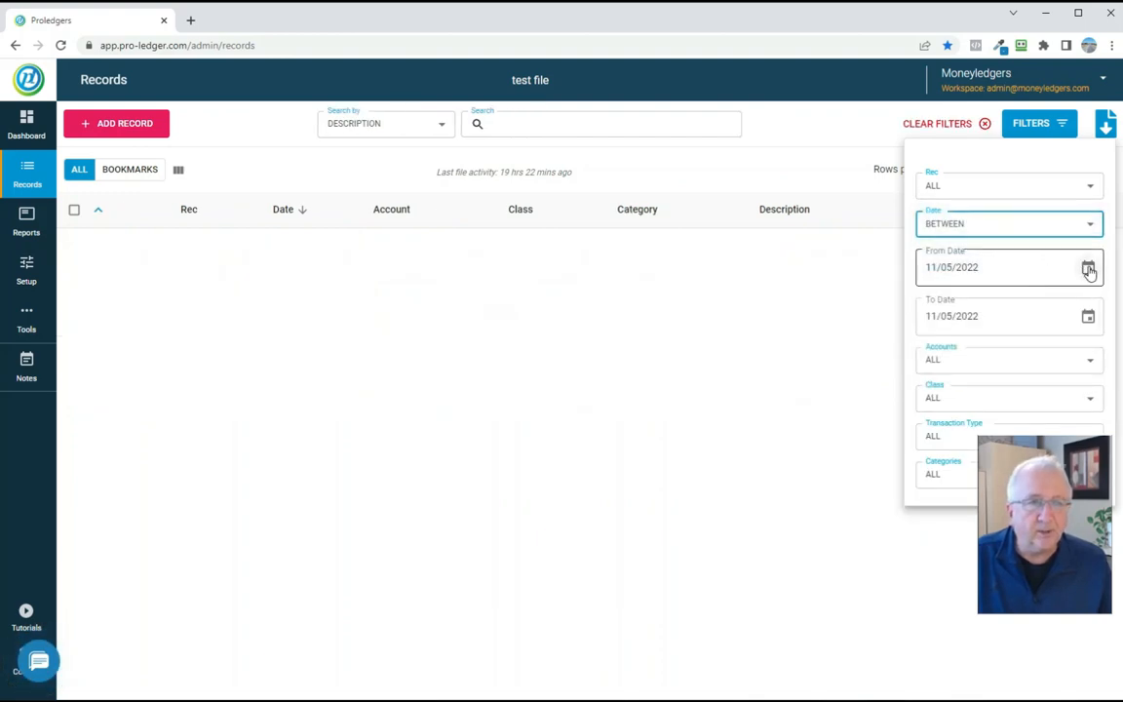
{"action": "left_click", "coordinate": [1088, 268]}
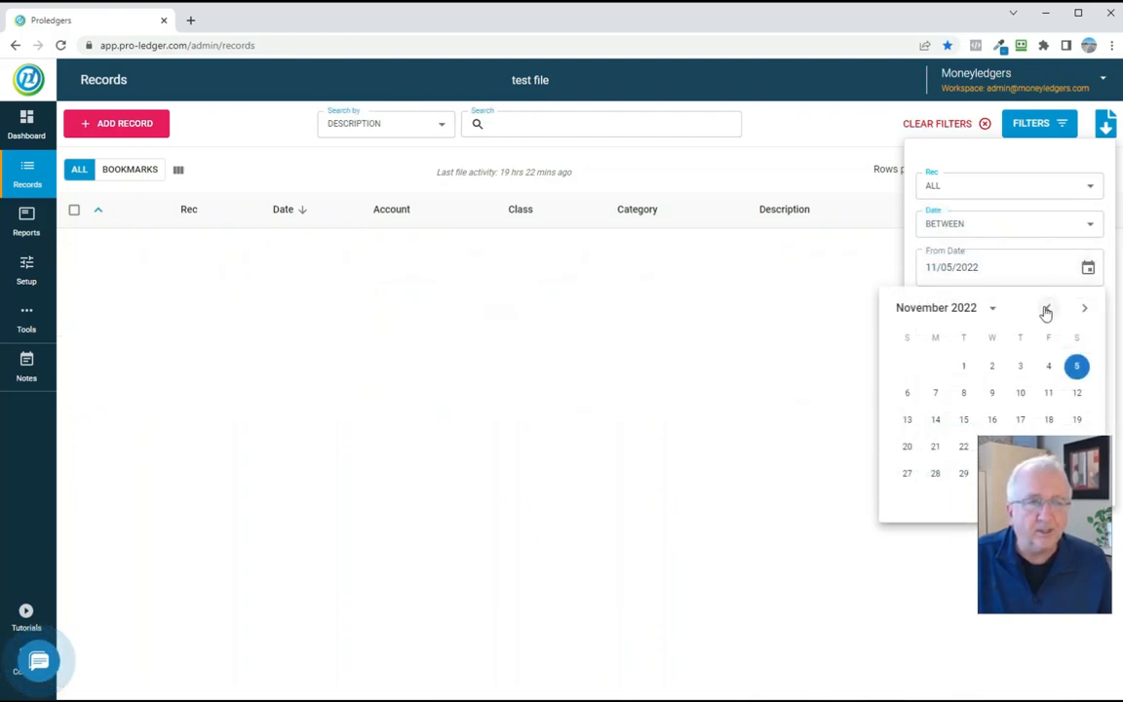
{"action": "left_click", "coordinate": [1085, 309]}
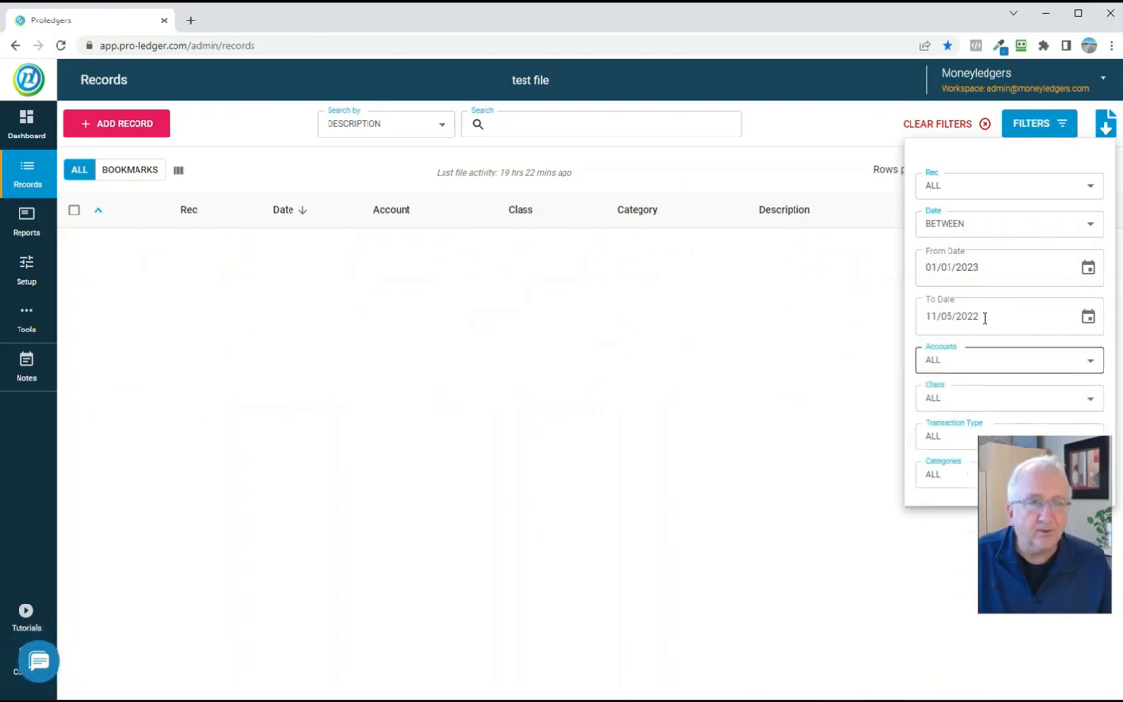
{"action": "left_click", "coordinate": [1087, 316]}
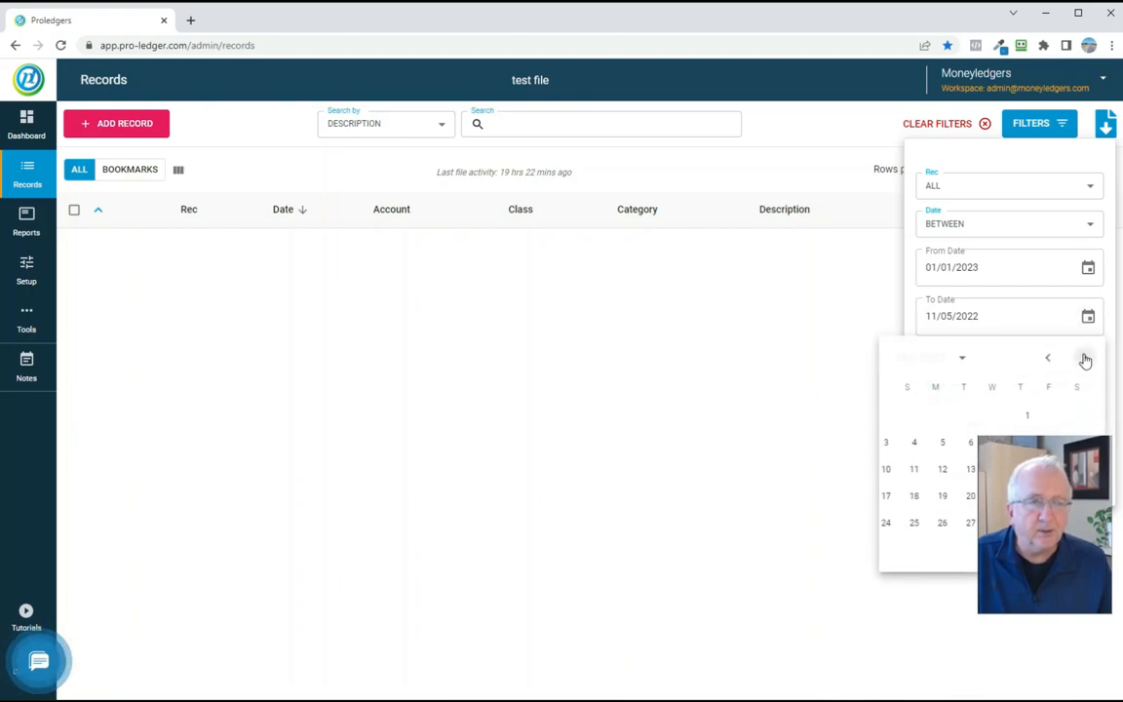
{"action": "left_click", "coordinate": [1085, 357]}
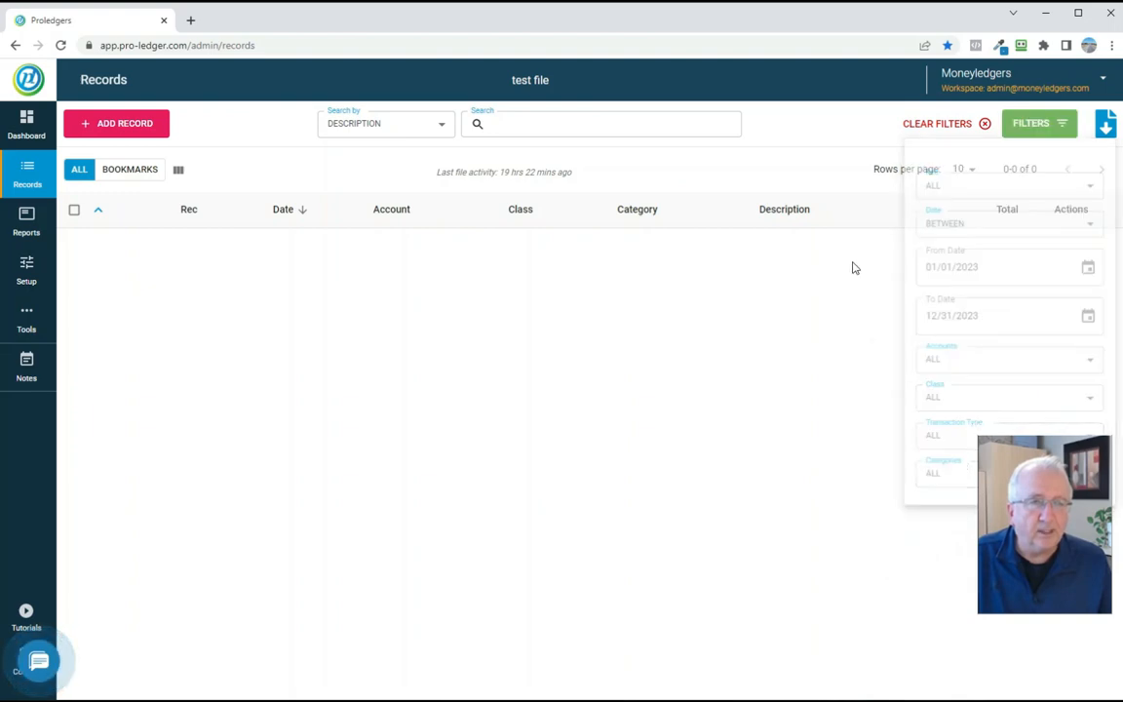
{"action": "left_click", "coordinate": [1038, 122]}
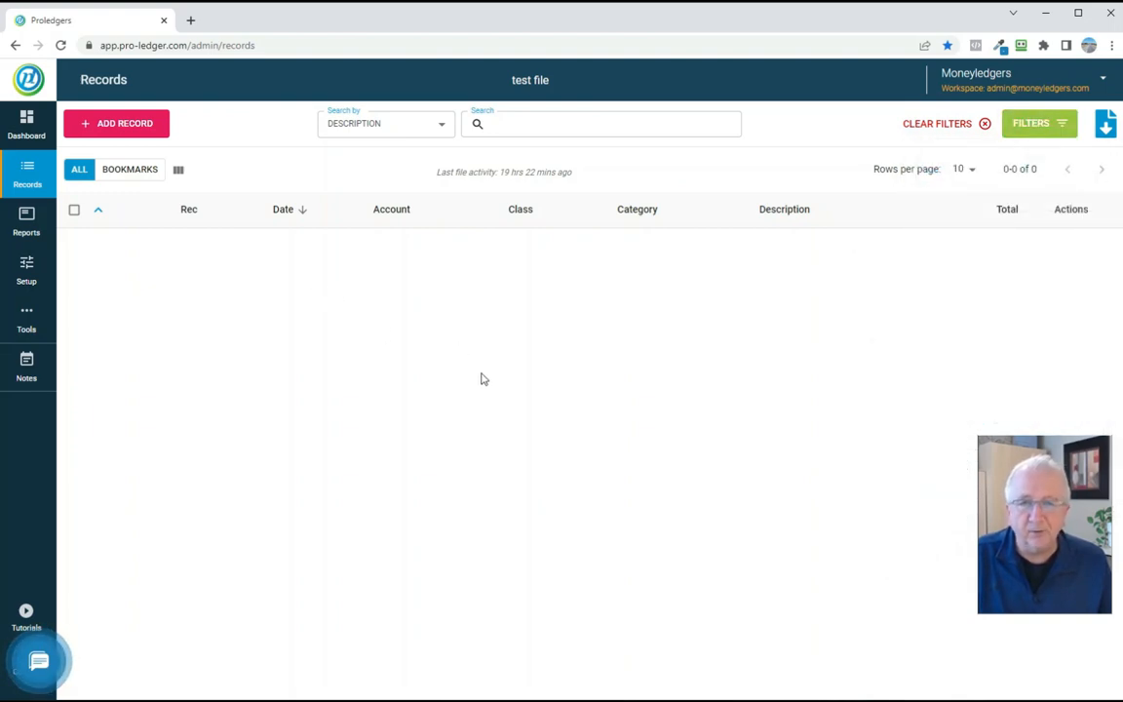
{"action": "mouse_move", "coordinate": [377, 325]}
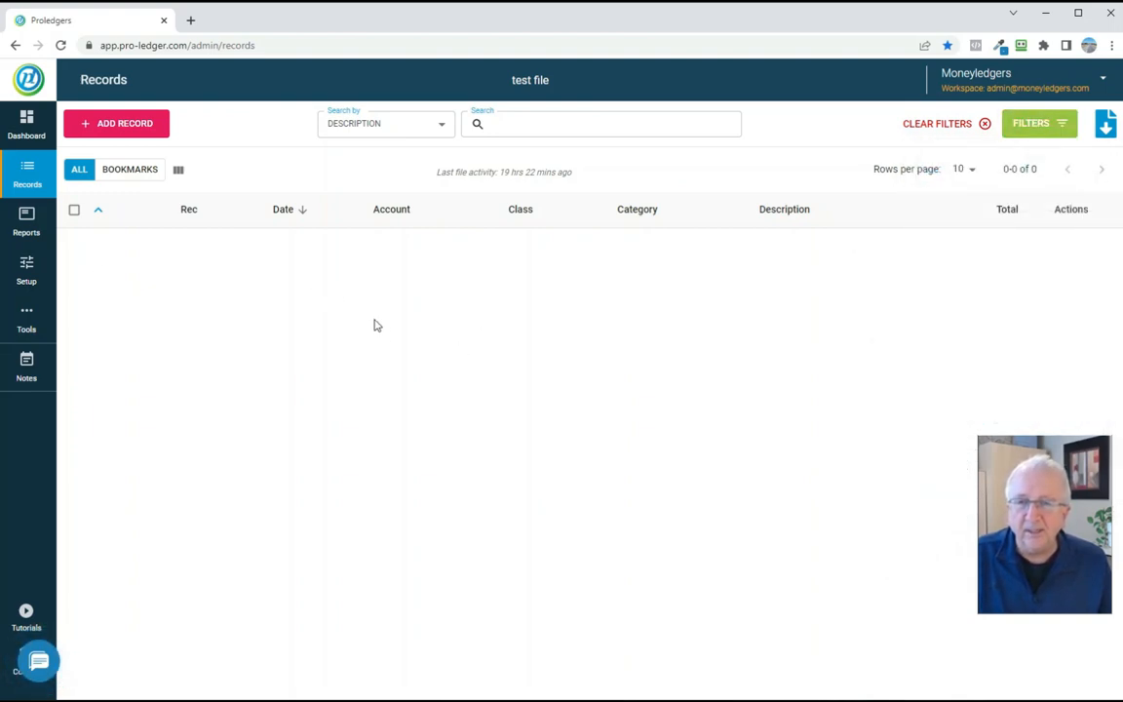
{"action": "mouse_move", "coordinate": [356, 400]}
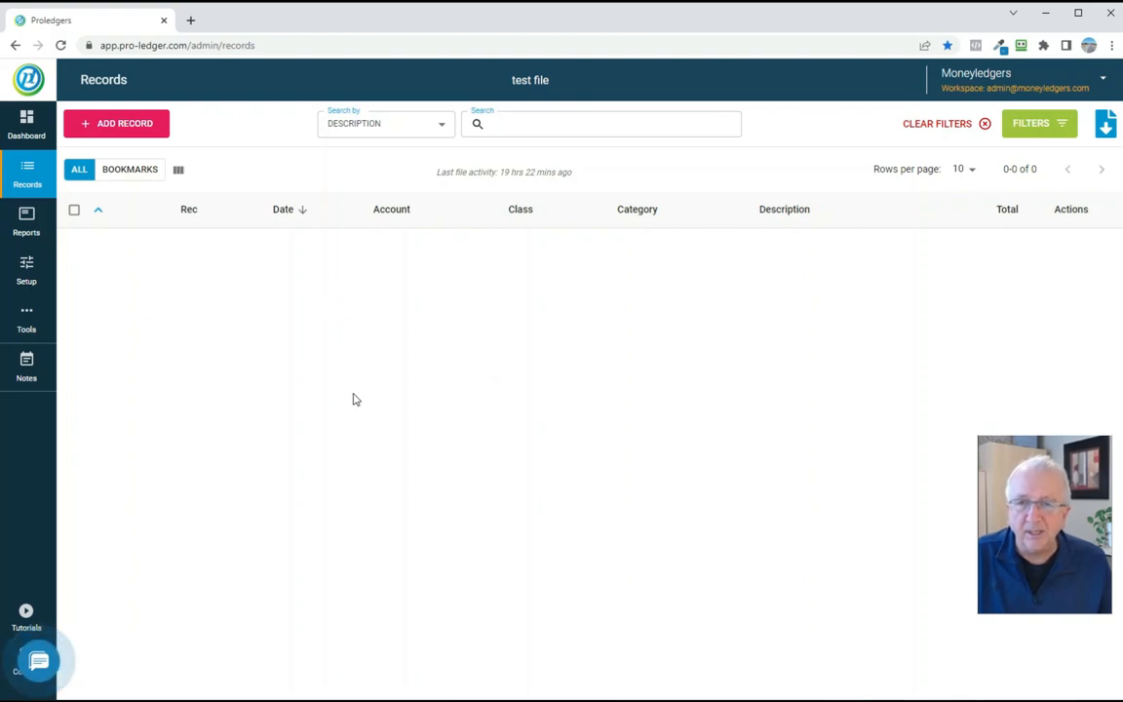
{"action": "mouse_move", "coordinate": [112, 159]}
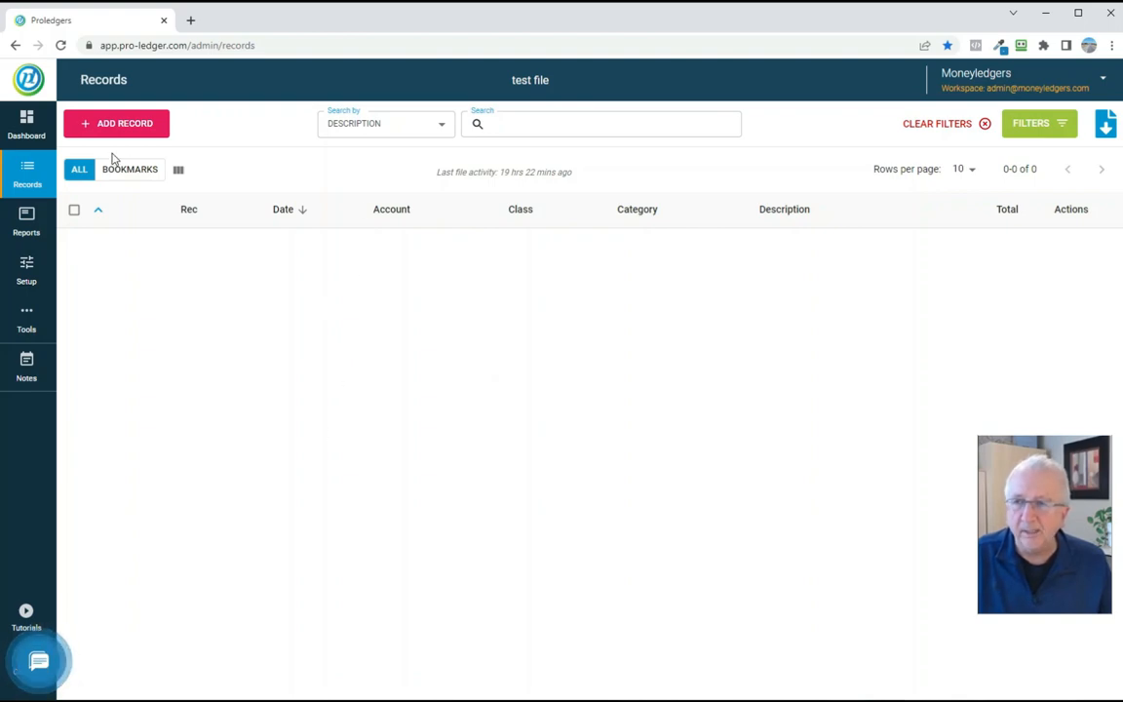
{"action": "left_click", "coordinate": [26, 221]}
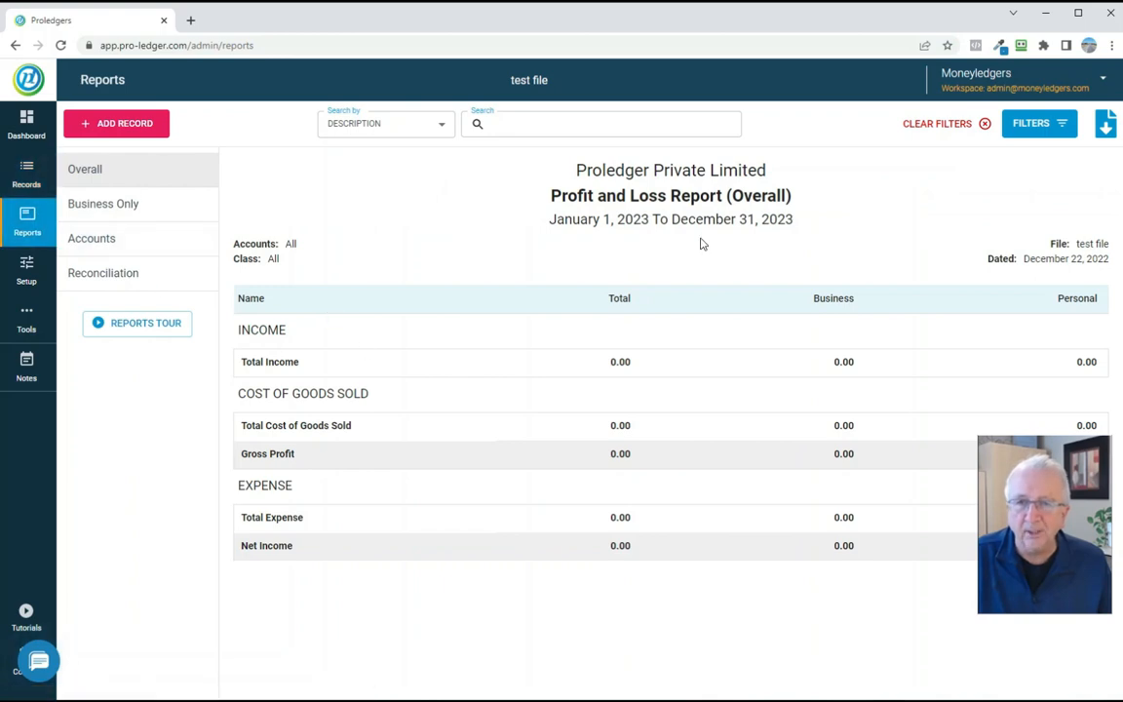
{"action": "mouse_move", "coordinate": [707, 224]}
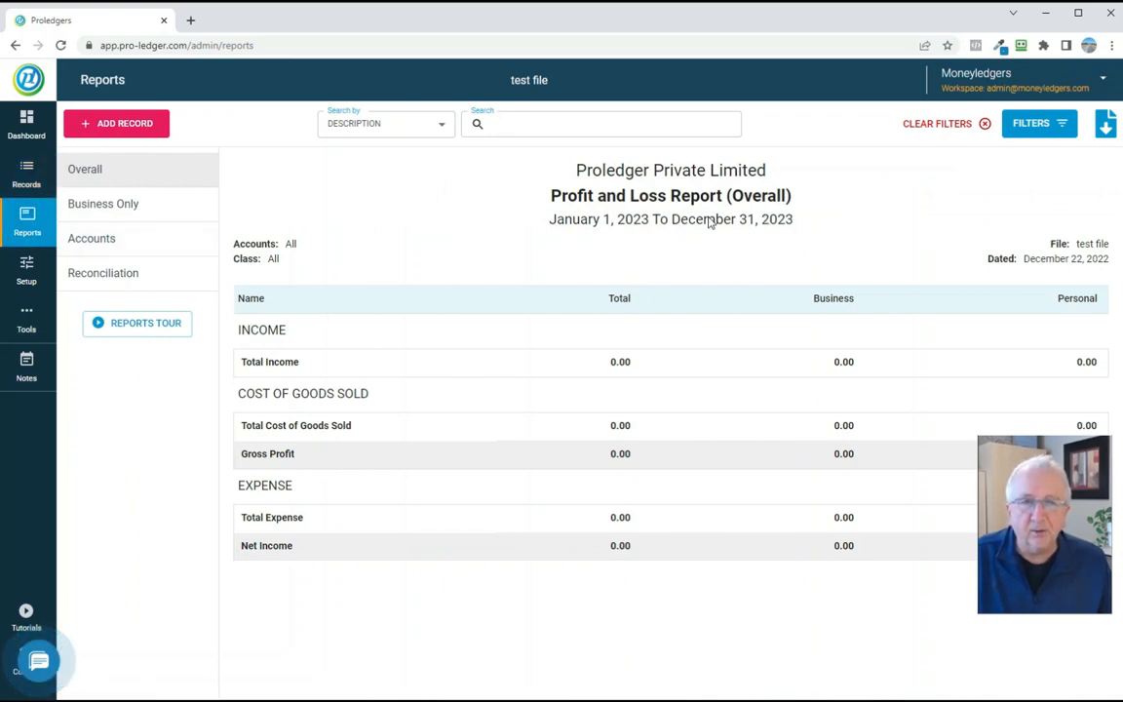
{"action": "mouse_move", "coordinate": [27, 122]}
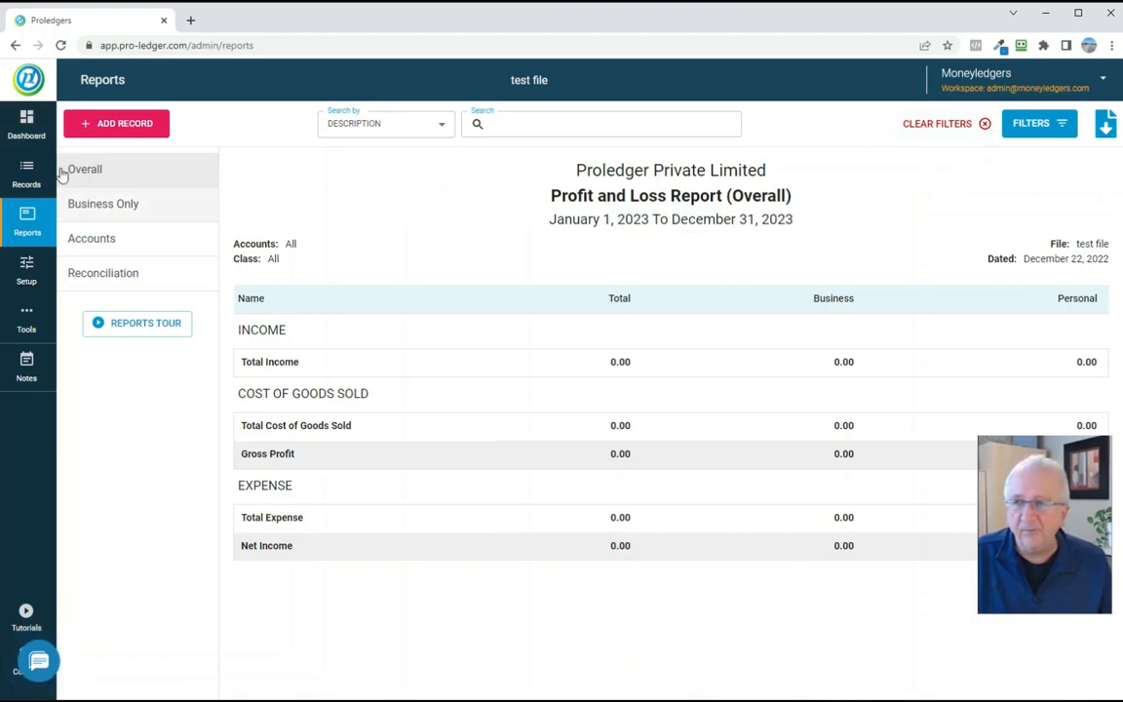
{"action": "left_click", "coordinate": [27, 122]}
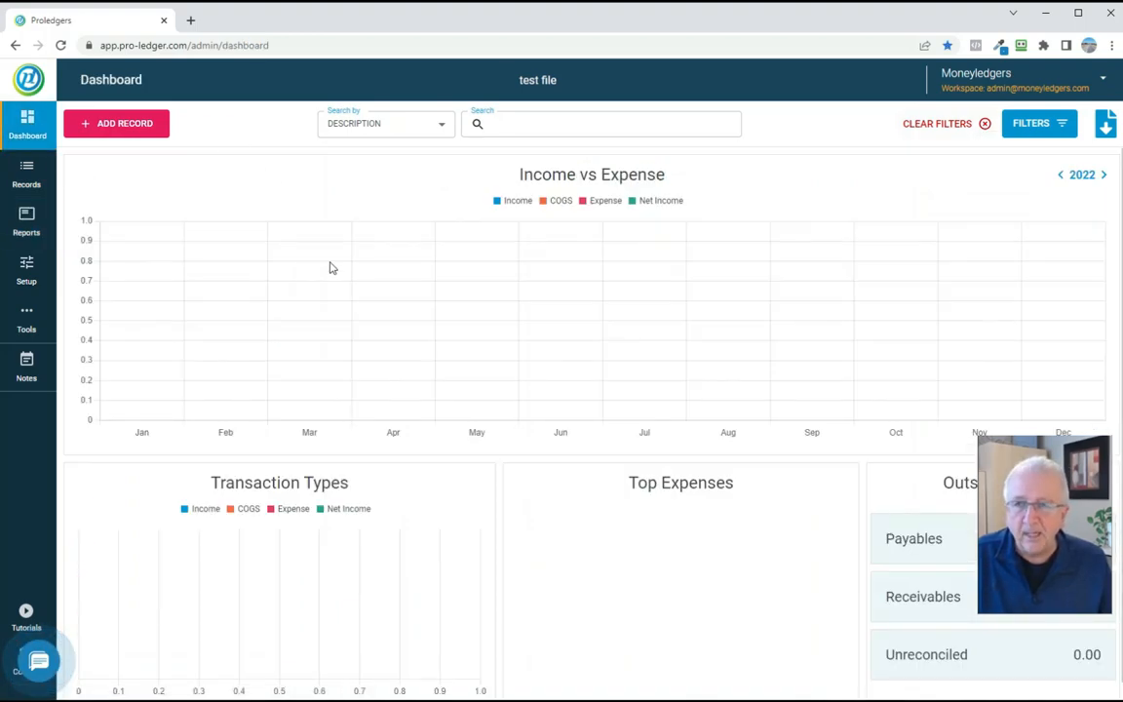
{"action": "left_click", "coordinate": [26, 174]}
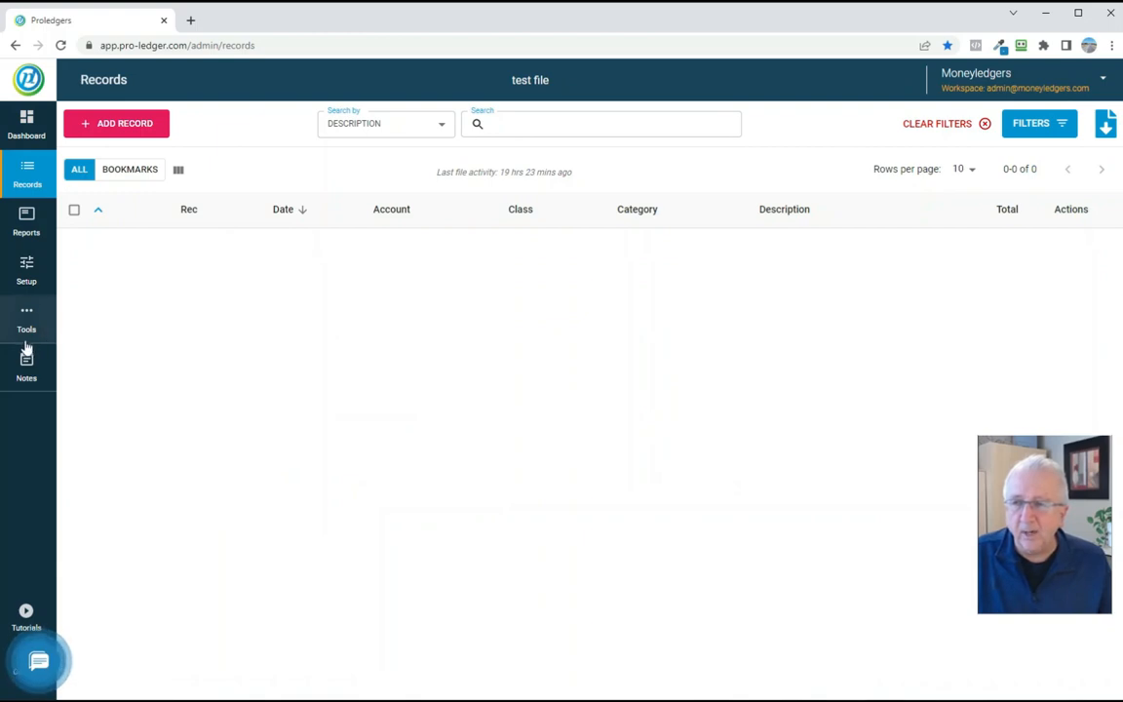
Show Setup's business name, date format, financial month and monthly subscription.
{"action": "left_click", "coordinate": [26, 319]}
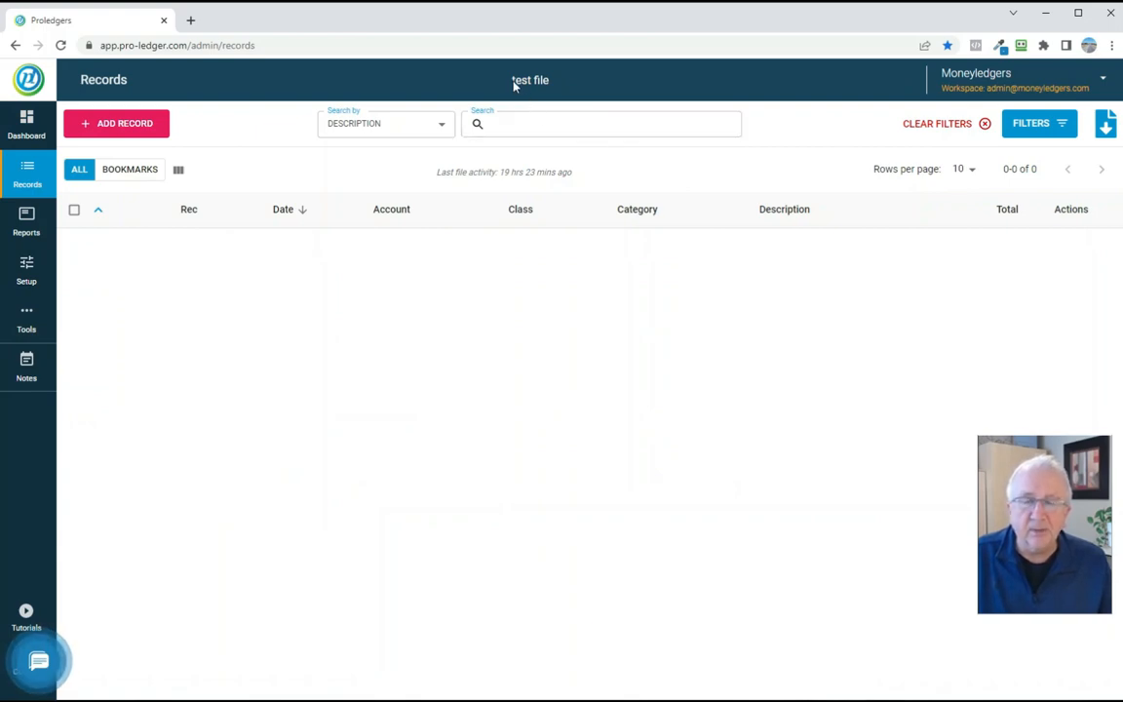
{"action": "mouse_move", "coordinate": [26, 322]}
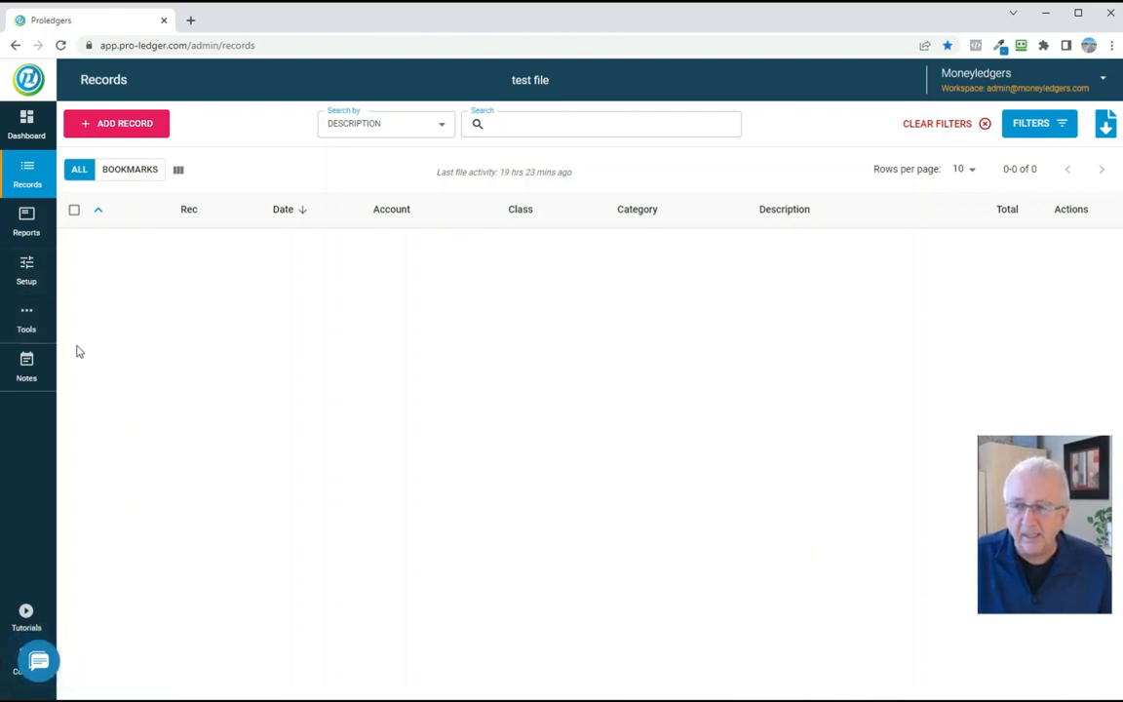
{"action": "left_click", "coordinate": [26, 268]}
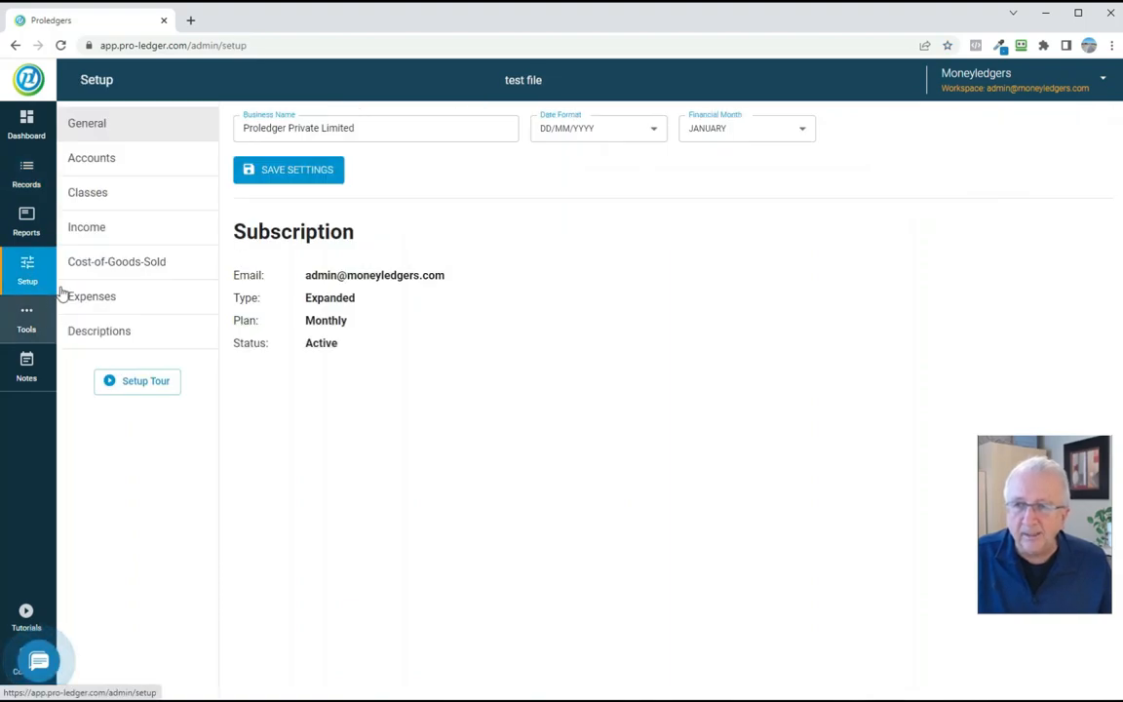
Check income and expense categories, then accounts Cash, Checking, Savings, Visa, Mastercard, Payable, Receivable.
{"action": "left_click", "coordinate": [86, 226]}
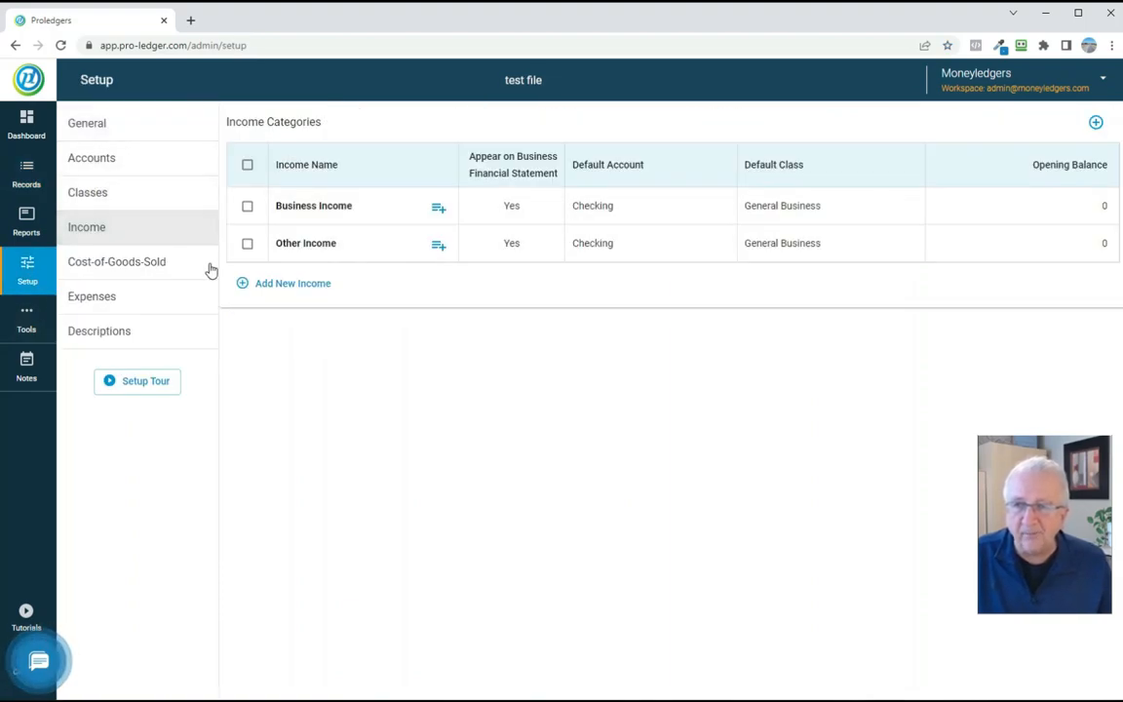
{"action": "left_click", "coordinate": [91, 296]}
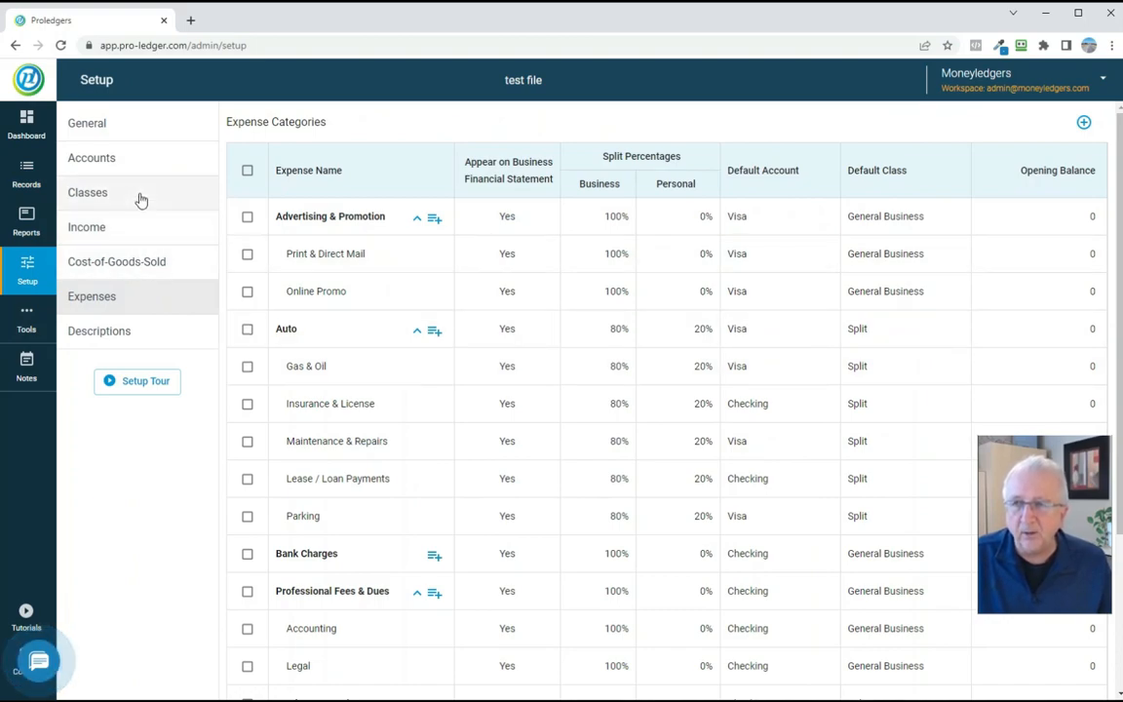
{"action": "left_click", "coordinate": [91, 157]}
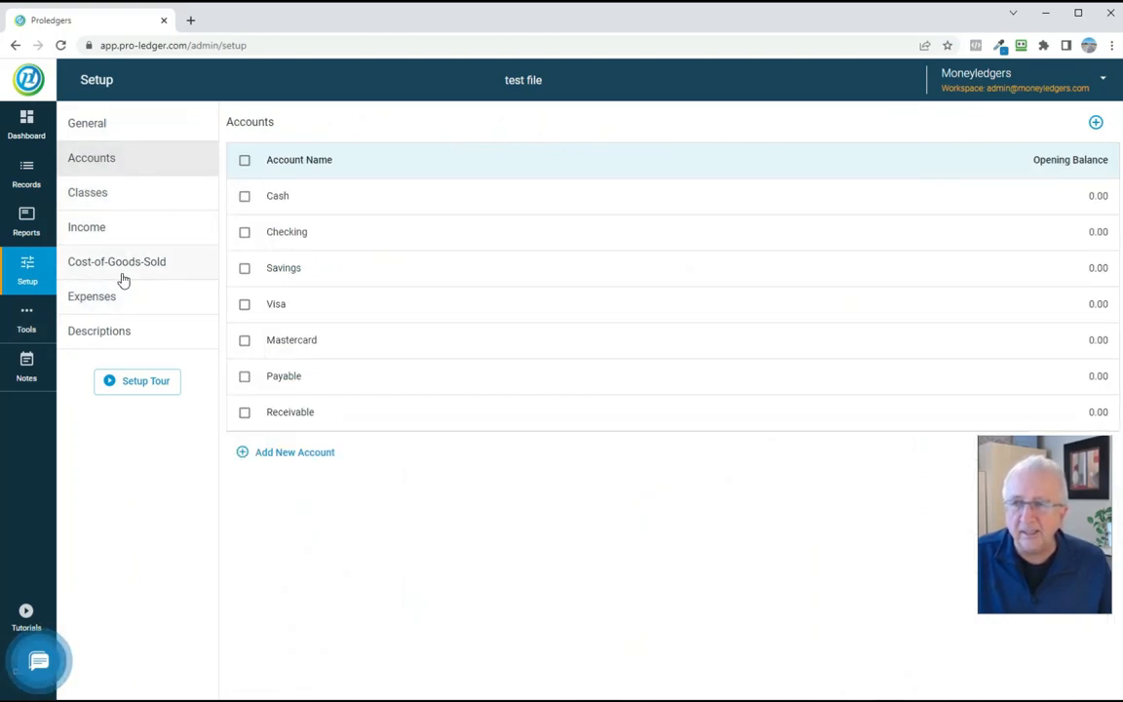
{"action": "mouse_move", "coordinate": [303, 514]}
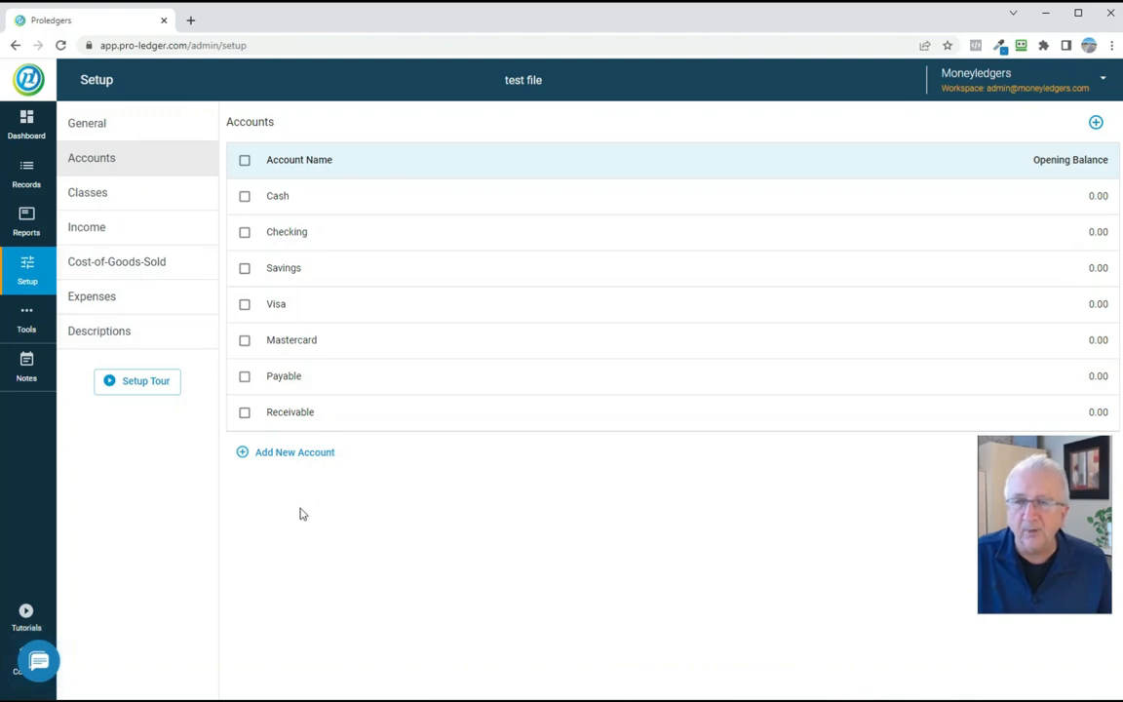
{"action": "mouse_move", "coordinate": [207, 532]}
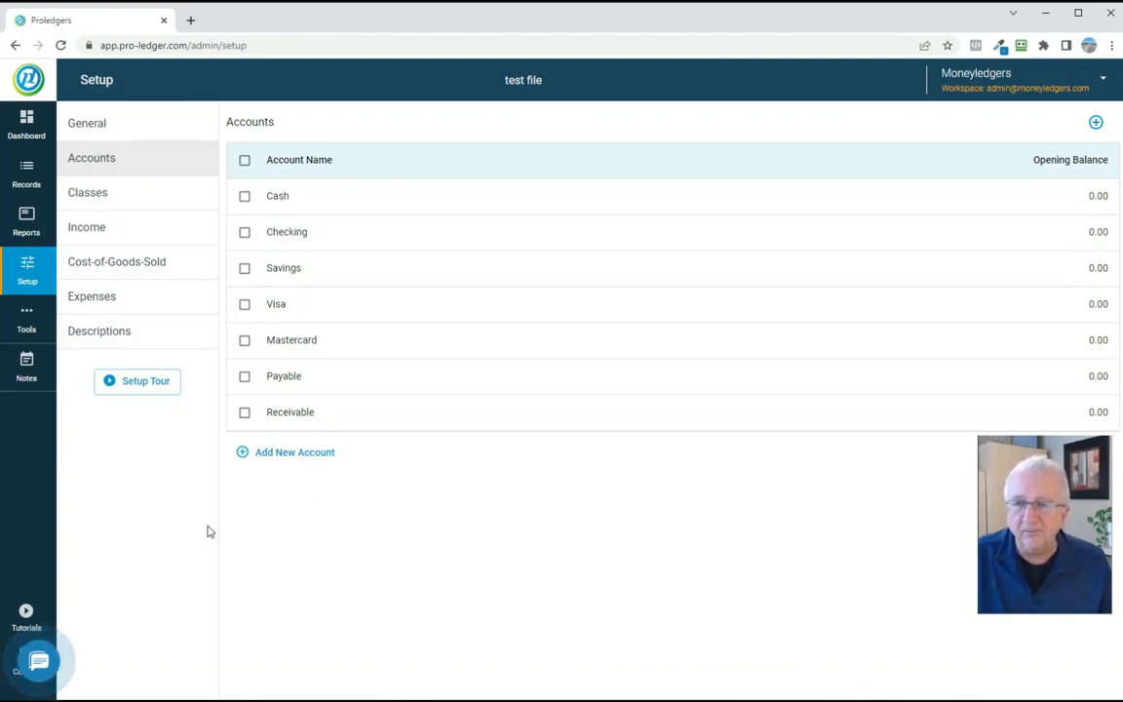
{"action": "mouse_move", "coordinate": [188, 519]}
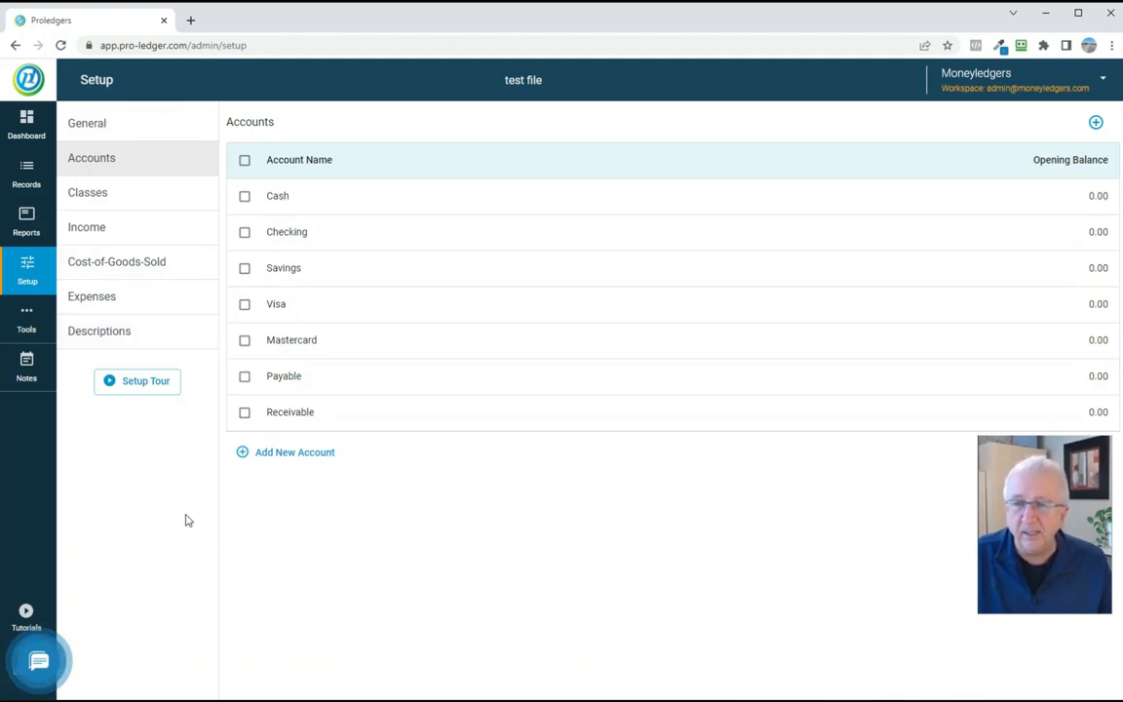
{"action": "left_click", "coordinate": [26, 317]}
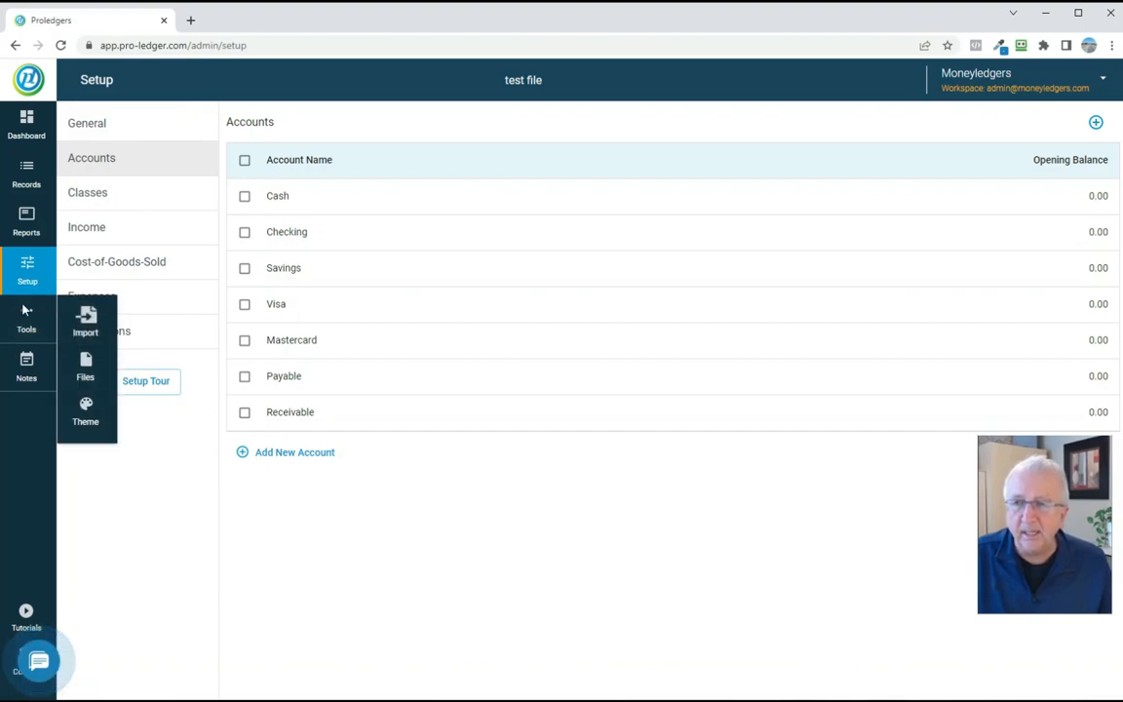
{"action": "left_click", "coordinate": [84, 321]}
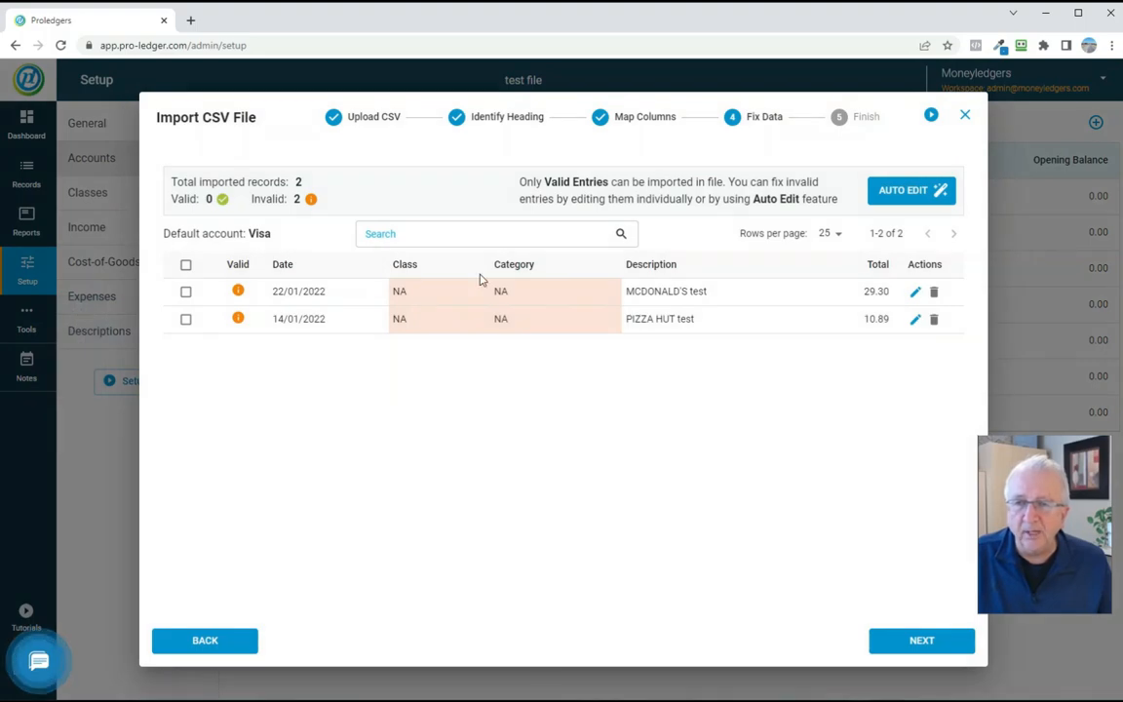
{"action": "left_click", "coordinate": [911, 190]}
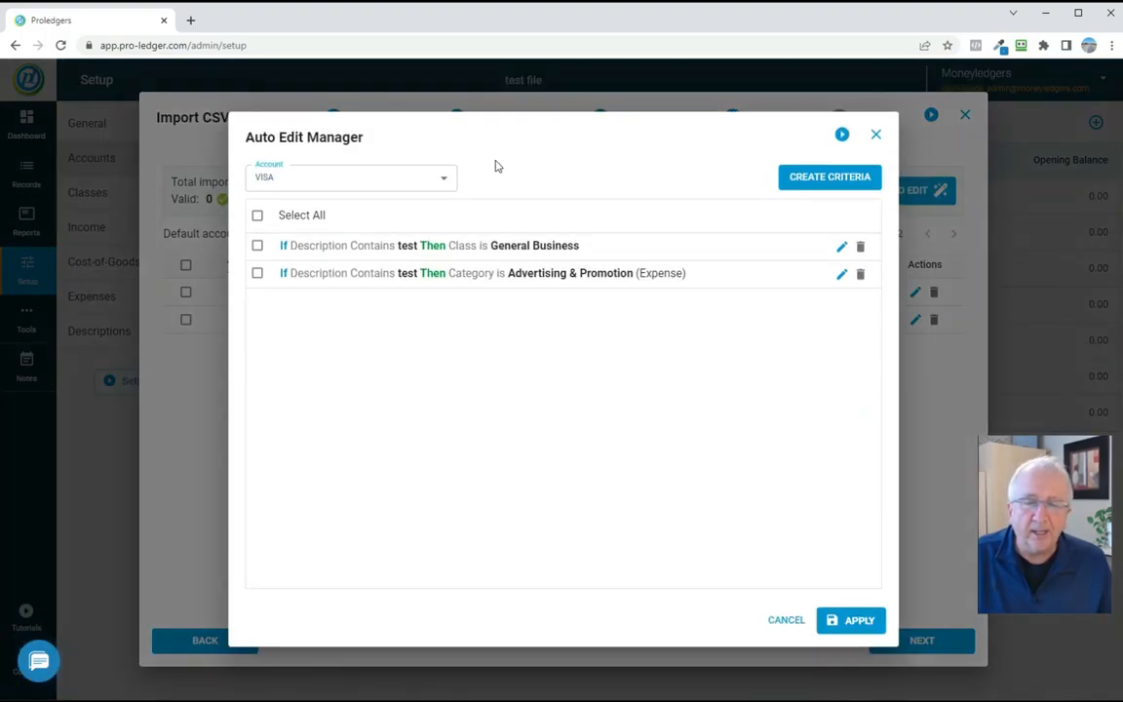
{"action": "mouse_move", "coordinate": [442, 331]}
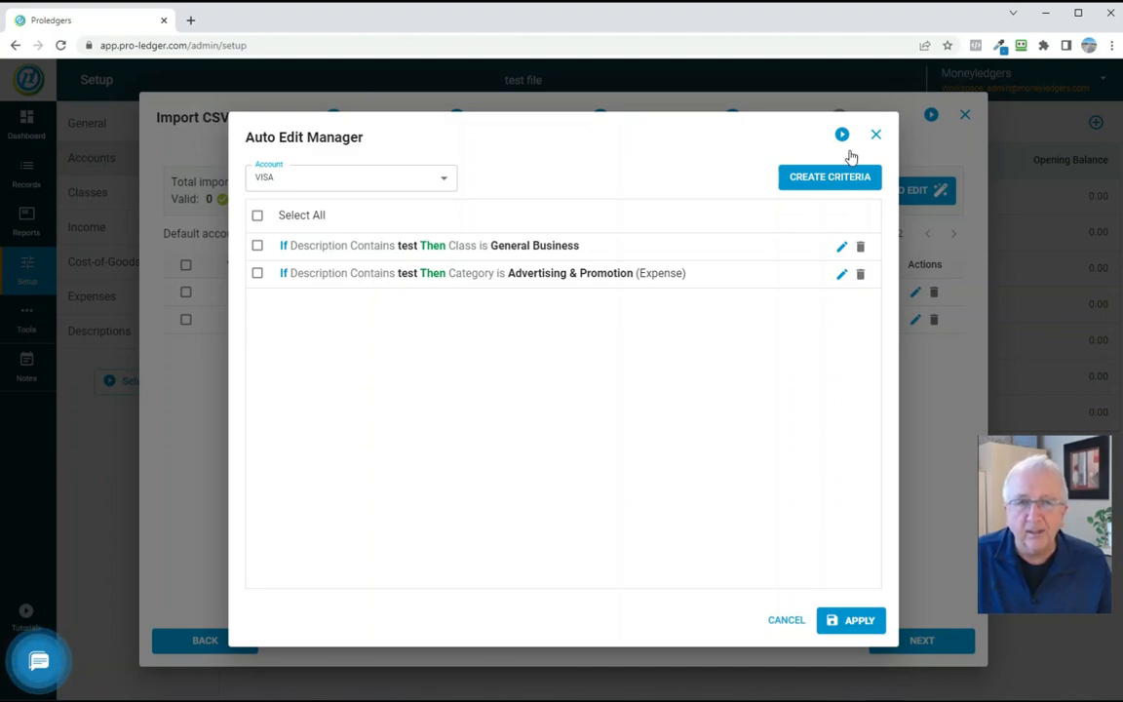
{"action": "left_click", "coordinate": [875, 133]}
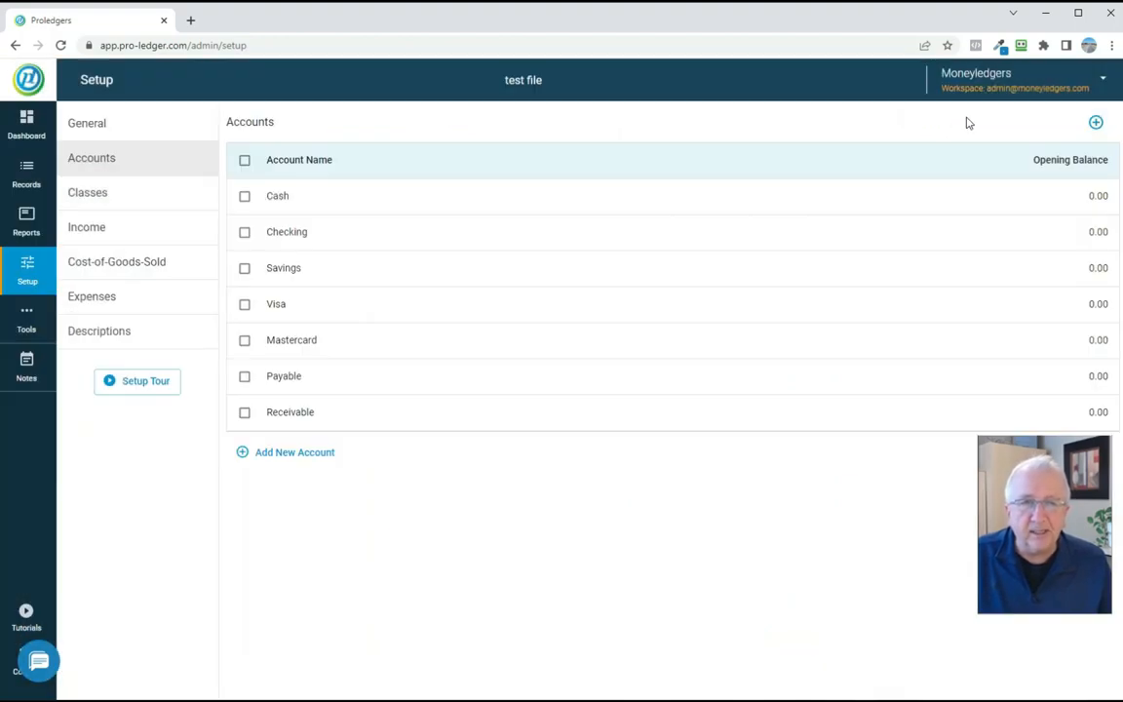
{"action": "mouse_move", "coordinate": [154, 444]}
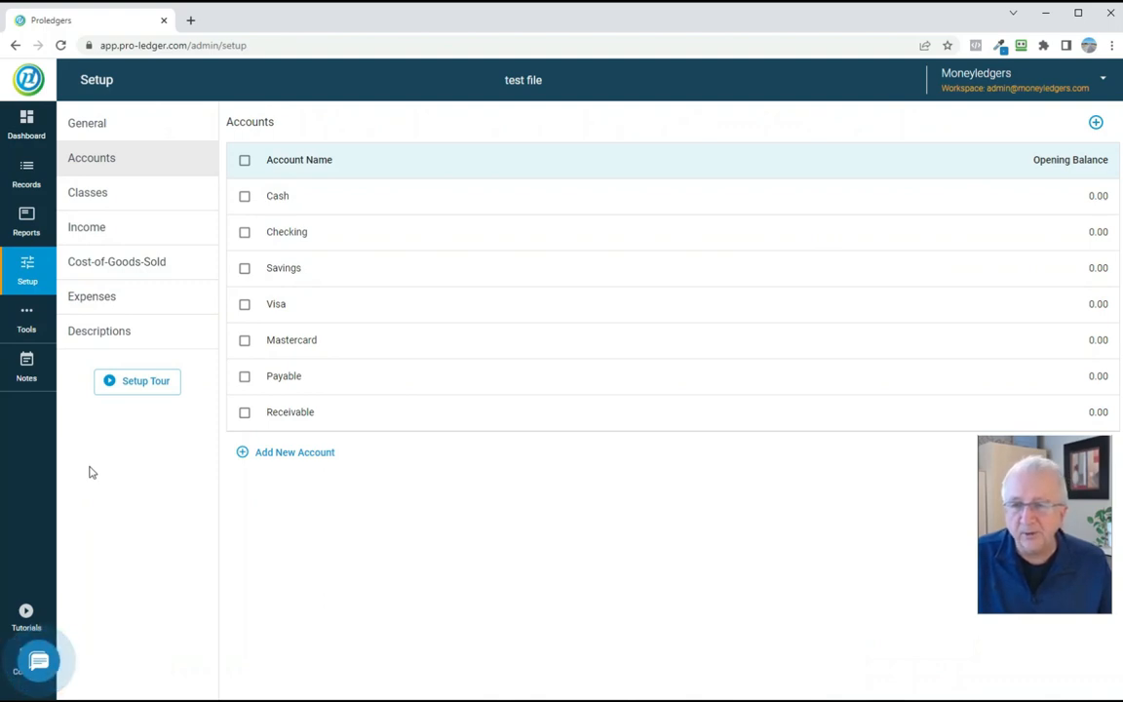
{"action": "mouse_move", "coordinate": [27, 321]}
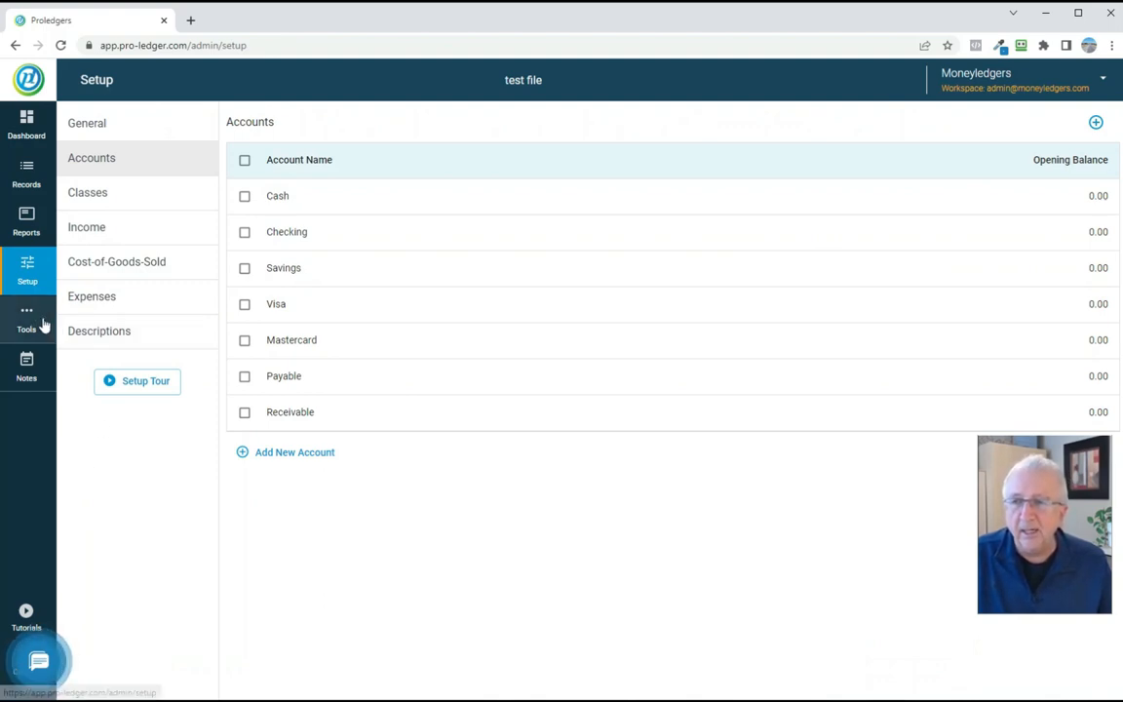
Open the Tools > Files explorer listing test file, test new and test 1.
{"action": "left_click", "coordinate": [26, 317]}
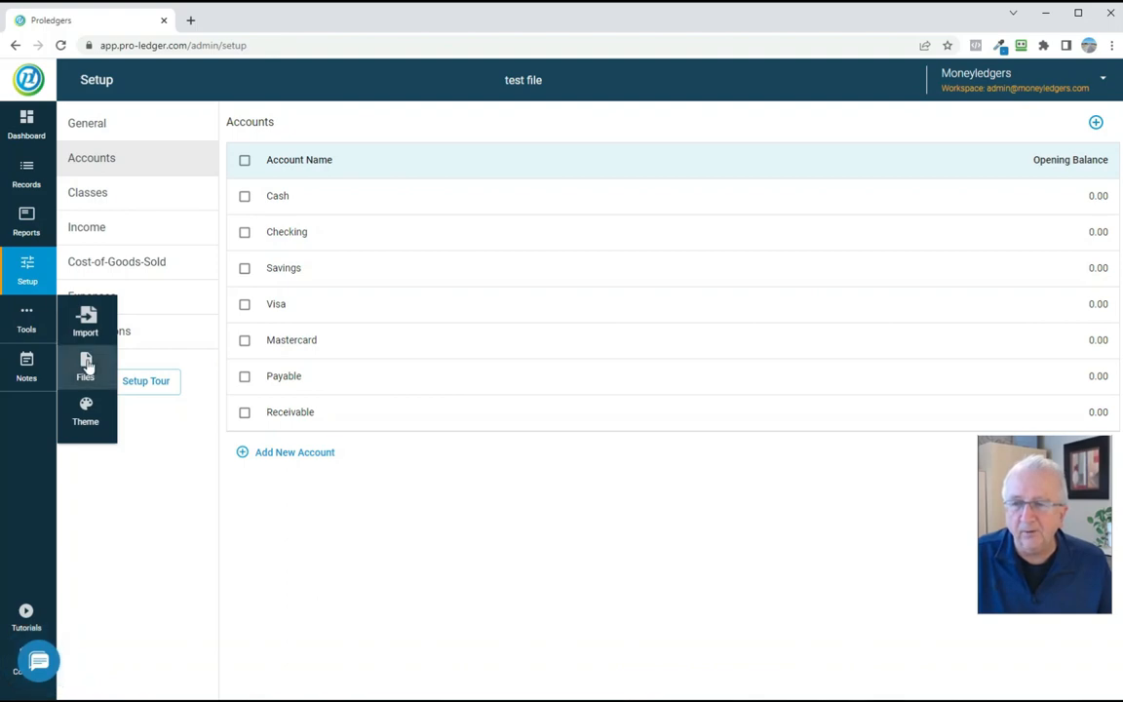
{"action": "left_click", "coordinate": [85, 365]}
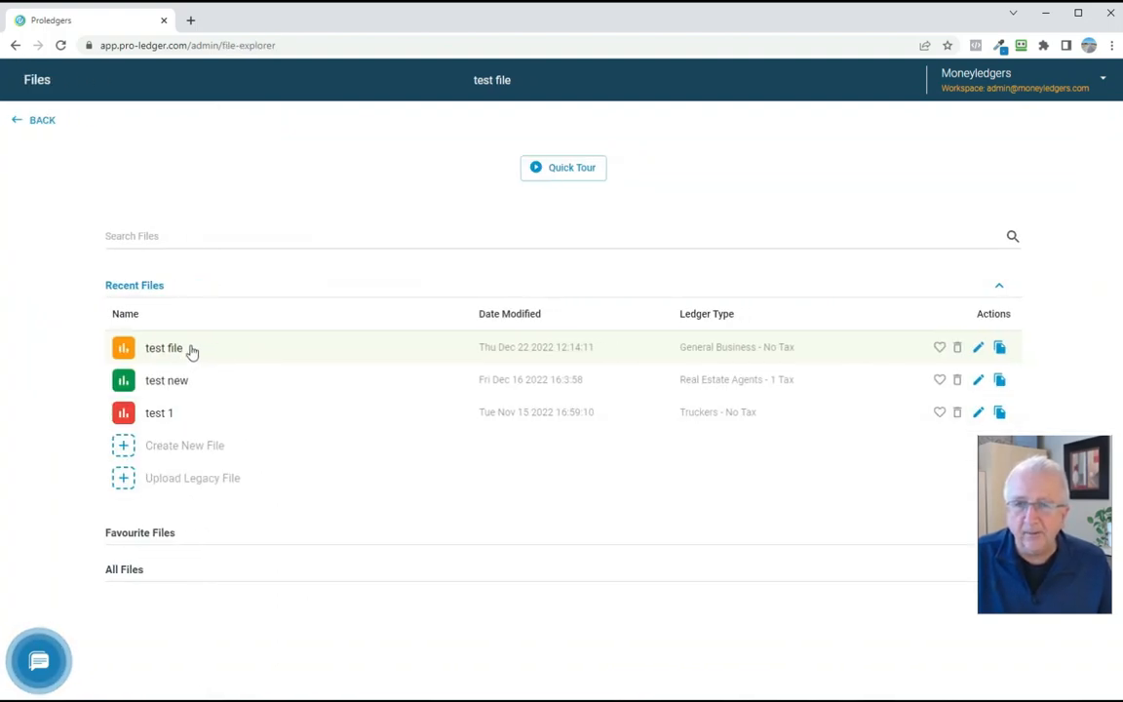
{"action": "mouse_move", "coordinate": [999, 347]}
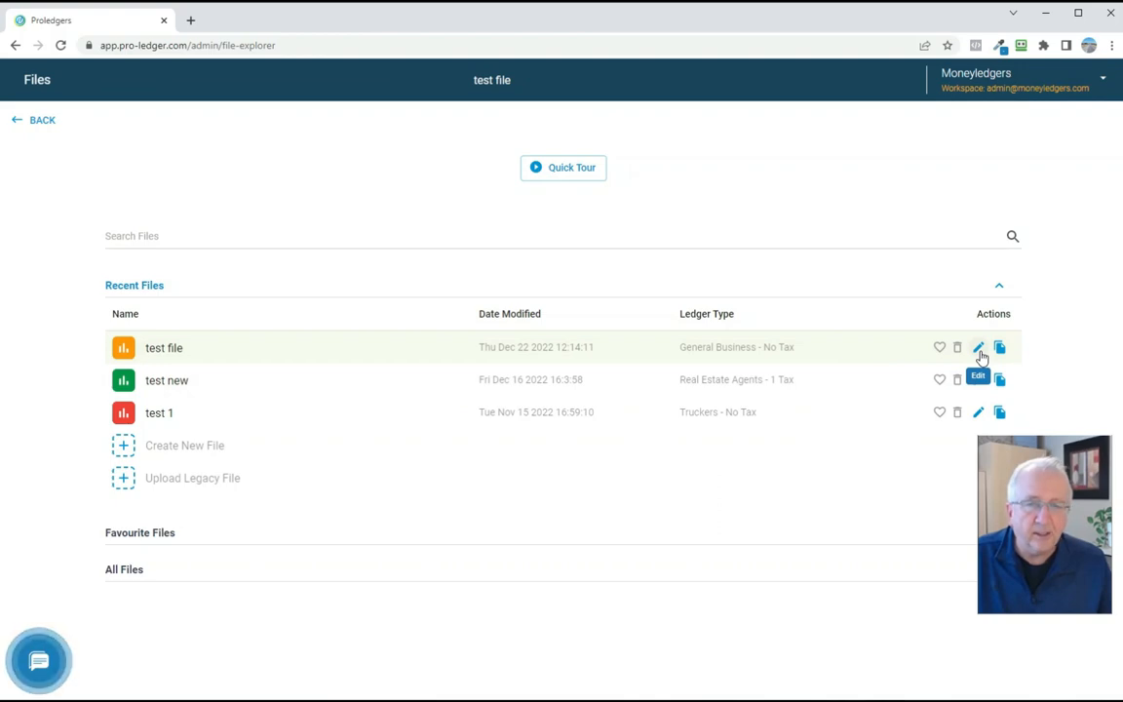
{"action": "mouse_move", "coordinate": [999, 348]}
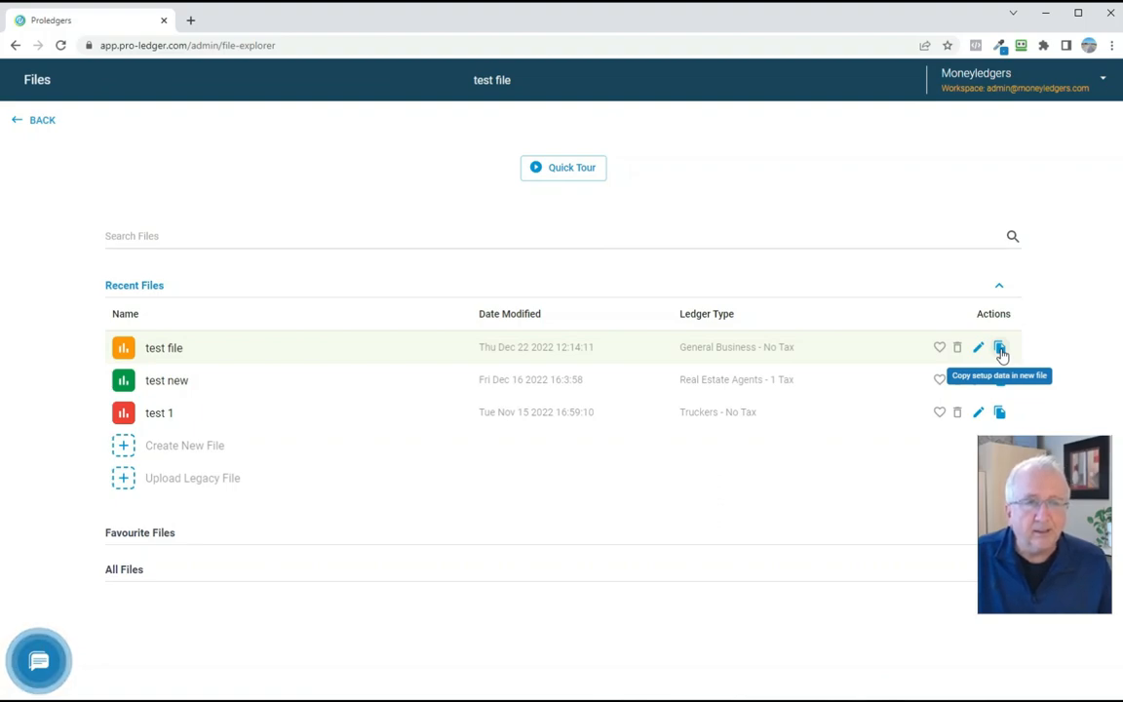
Create 'Copy test file 2023' with test file's setup data copied over.
{"action": "left_click", "coordinate": [999, 347]}
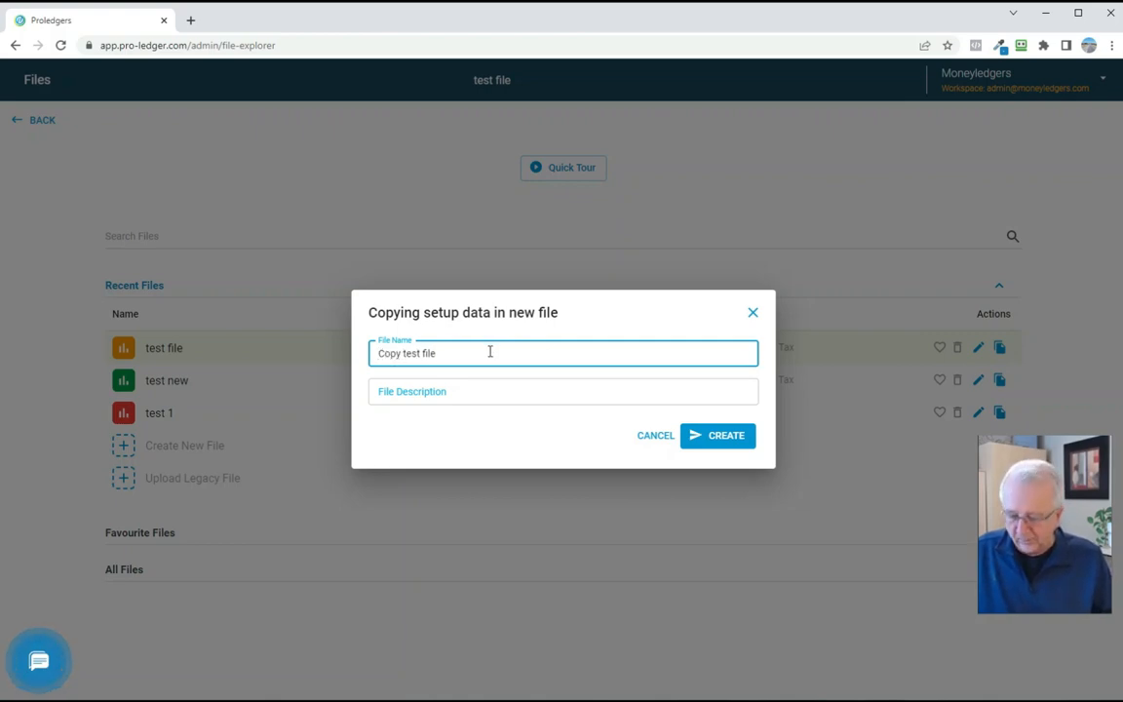
{"action": "type", "text": "2023"}
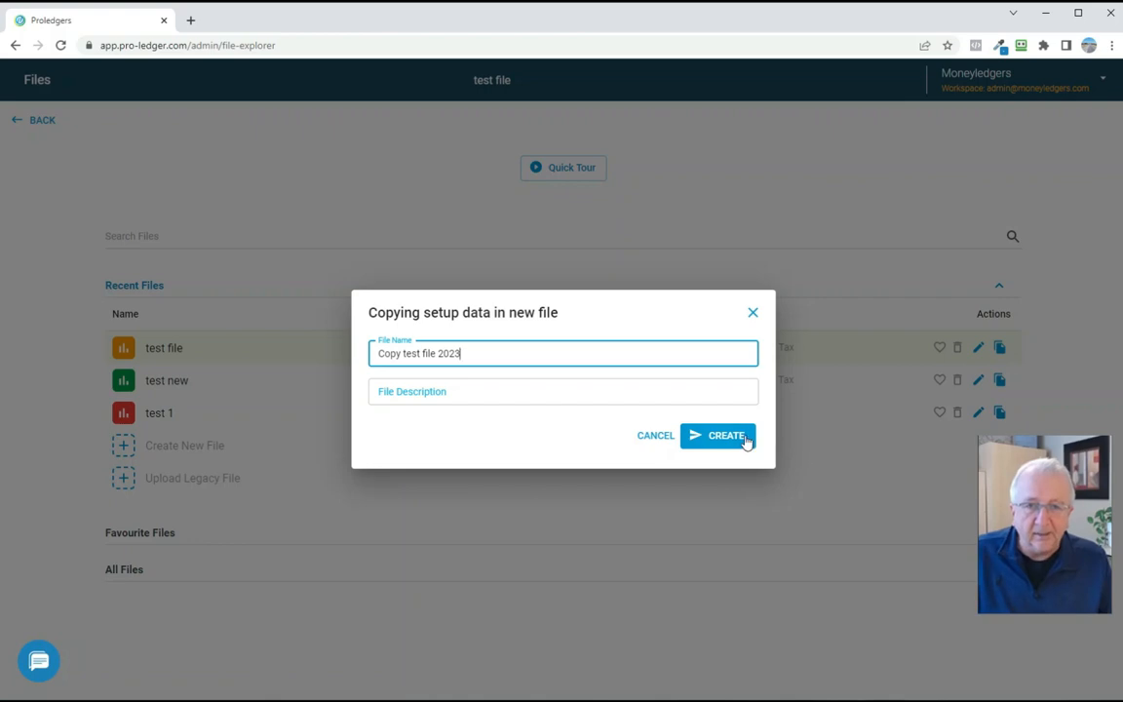
{"action": "left_click", "coordinate": [717, 435]}
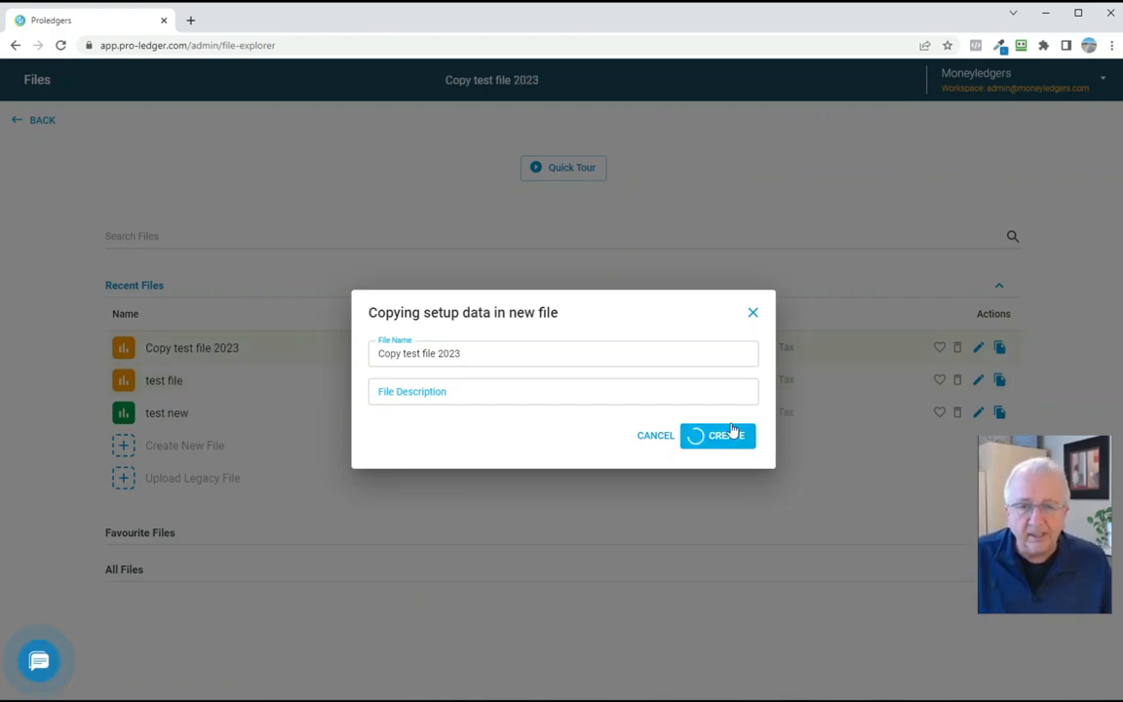
{"action": "left_click", "coordinate": [719, 435]}
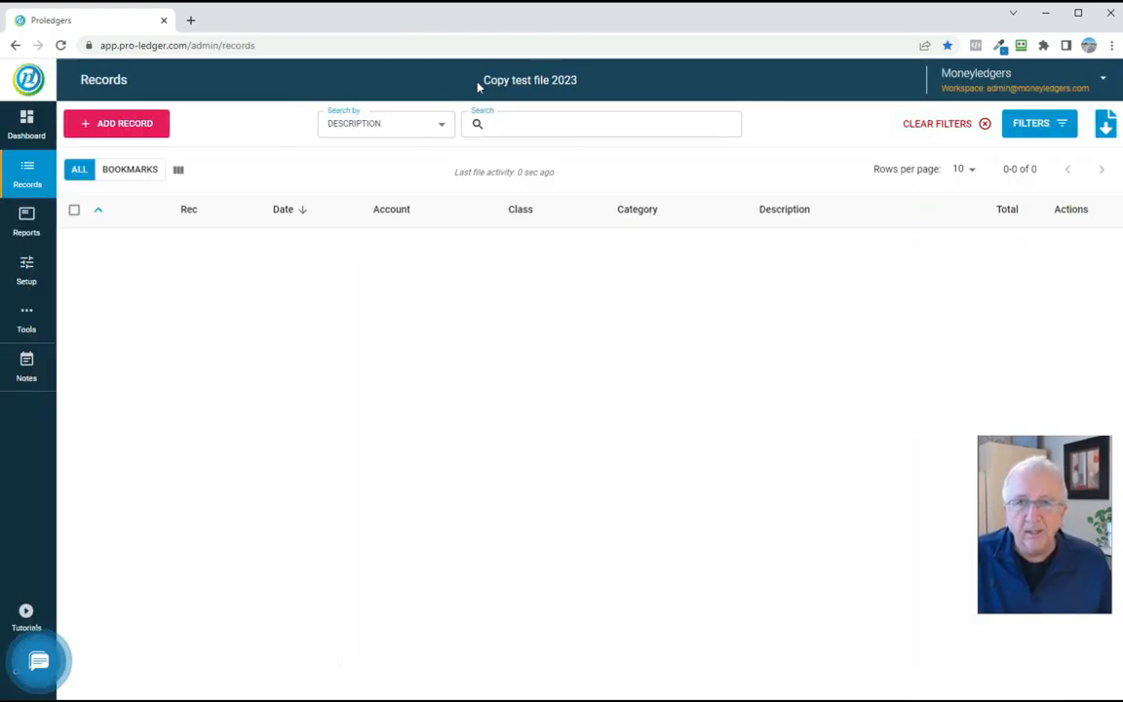
{"action": "left_click", "coordinate": [26, 316]}
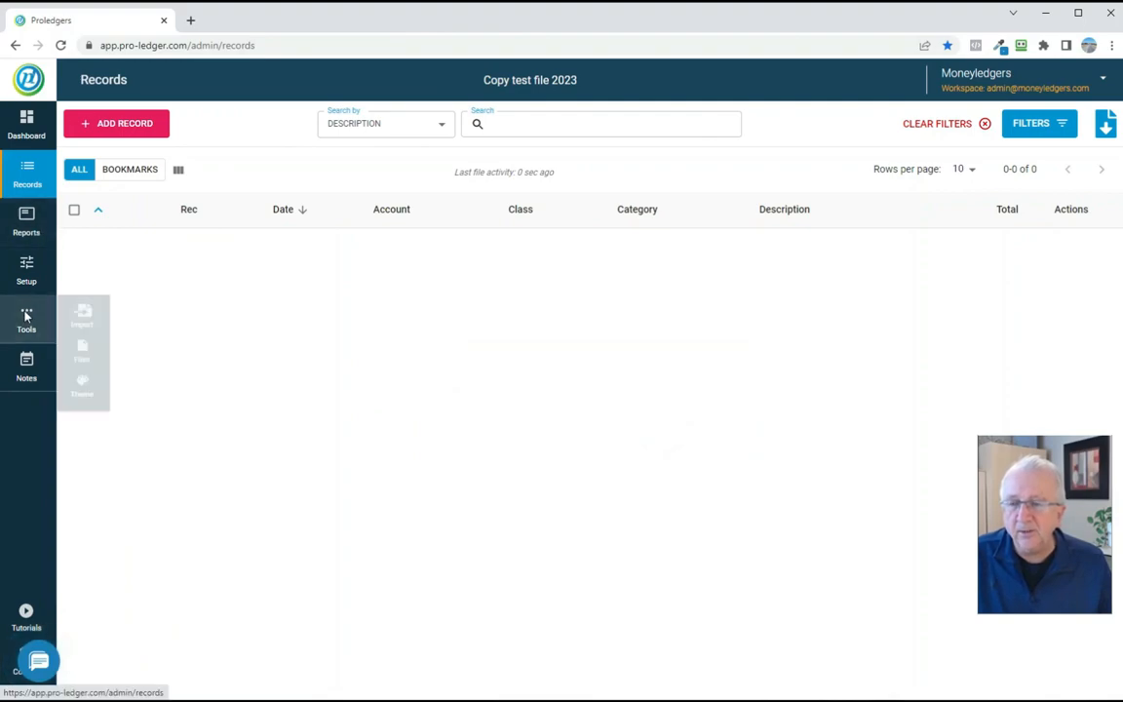
{"action": "left_click", "coordinate": [82, 317]}
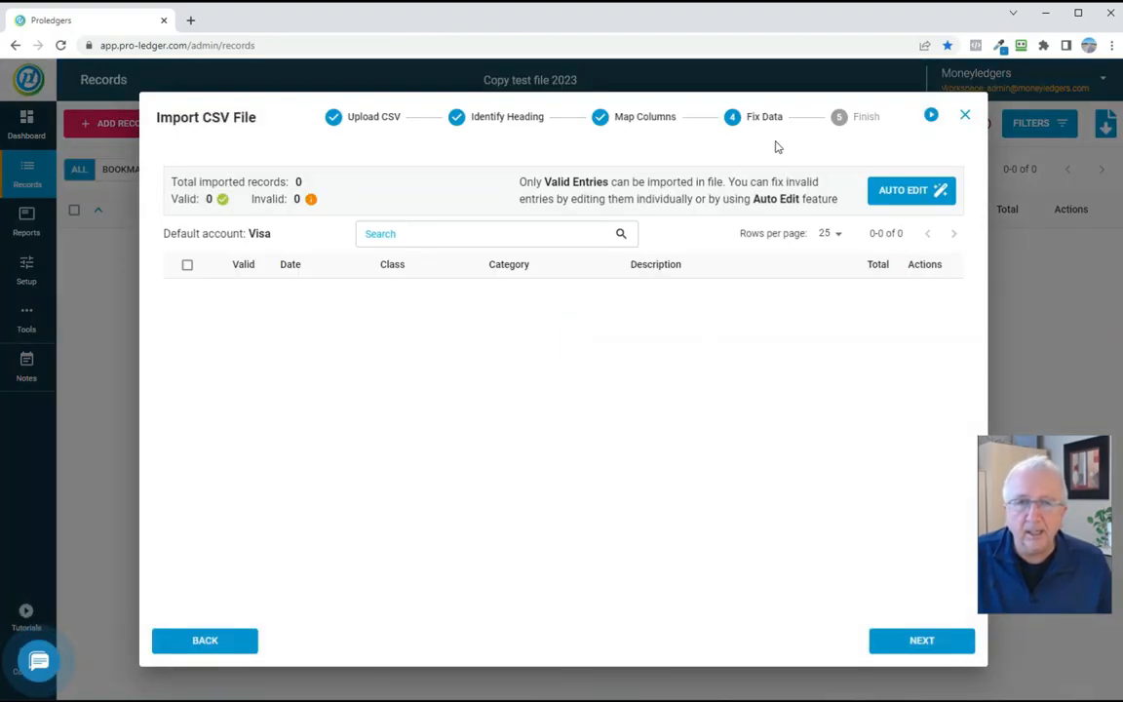
{"action": "left_click", "coordinate": [910, 190]}
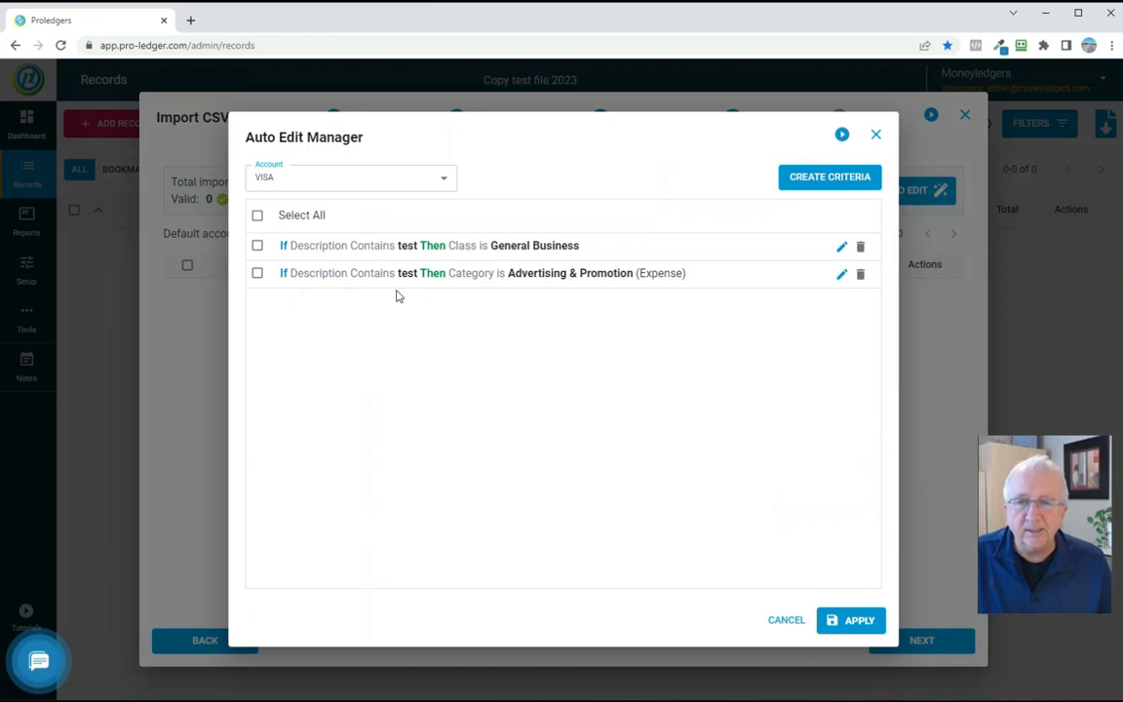
{"action": "left_click", "coordinate": [875, 133]}
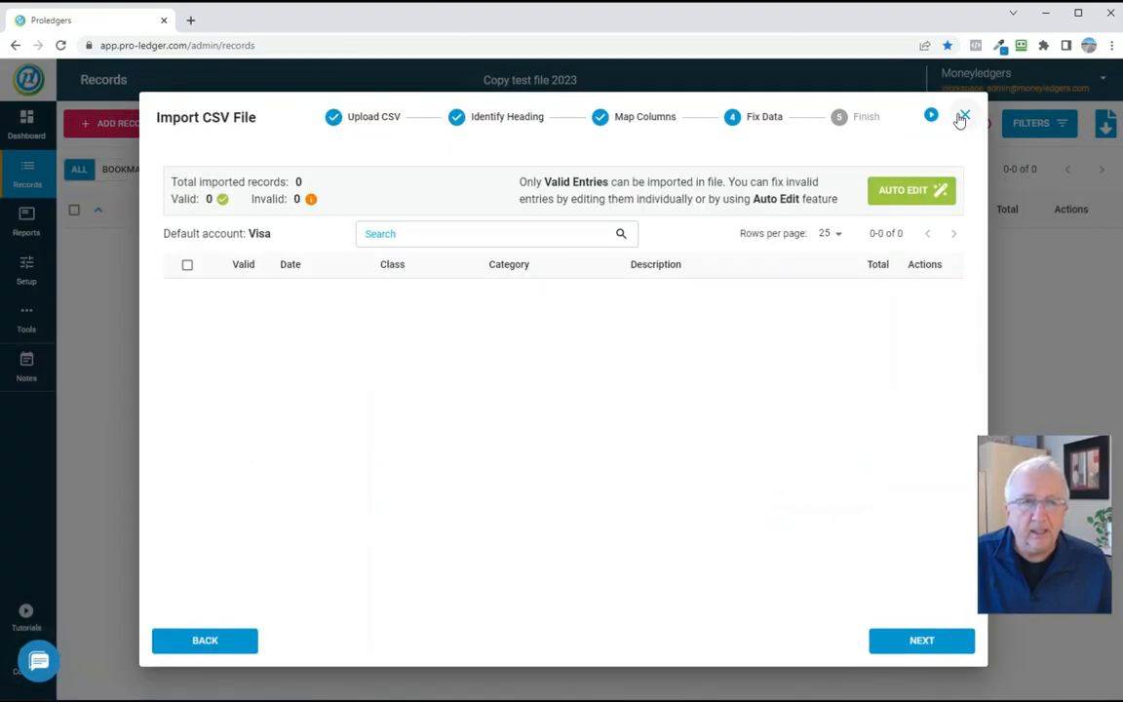
{"action": "left_click", "coordinate": [962, 116]}
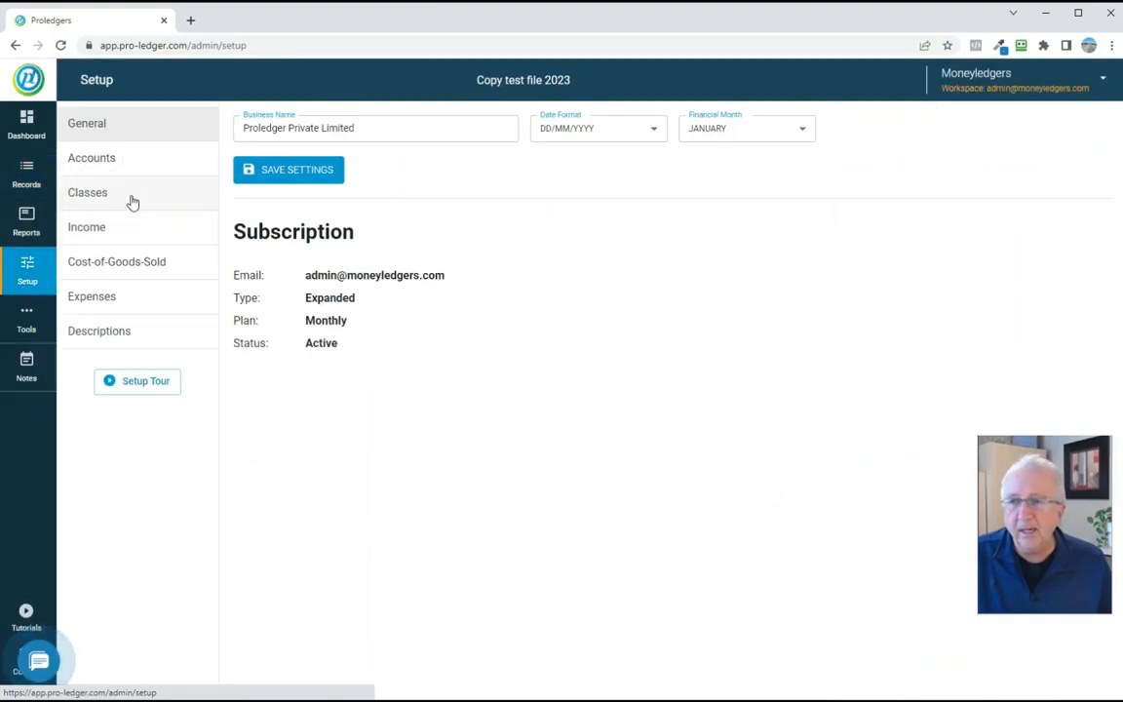
{"action": "left_click", "coordinate": [98, 330]}
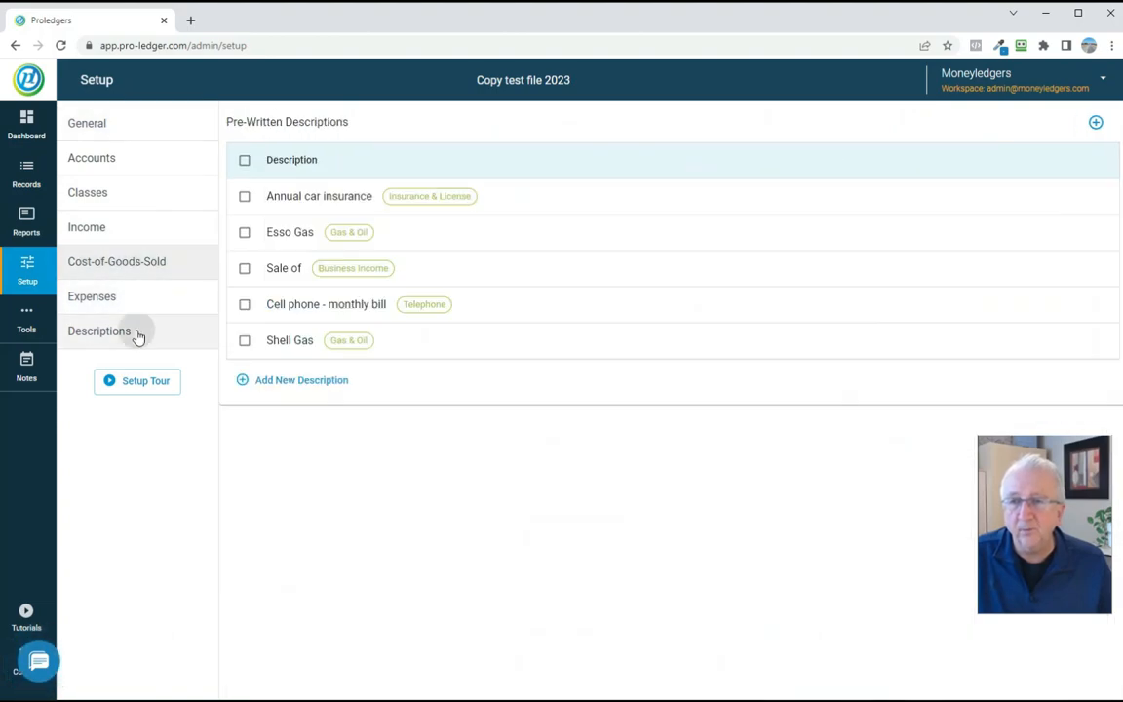
{"action": "left_click", "coordinate": [86, 192]}
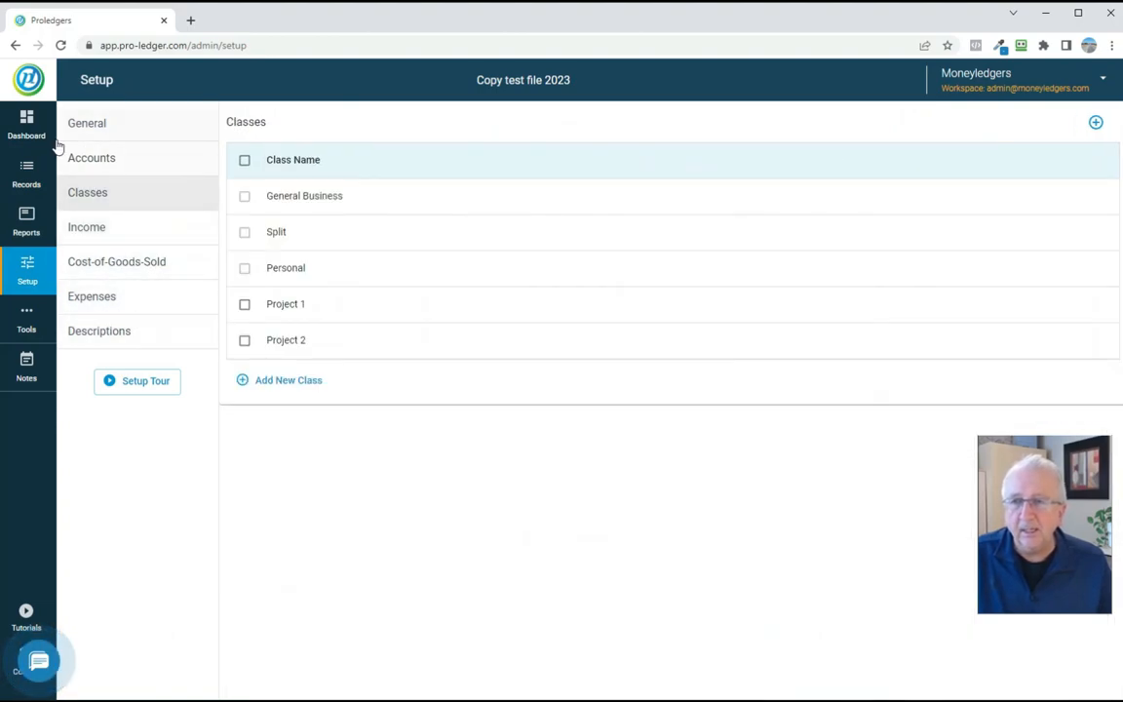
{"action": "left_click", "coordinate": [26, 174]}
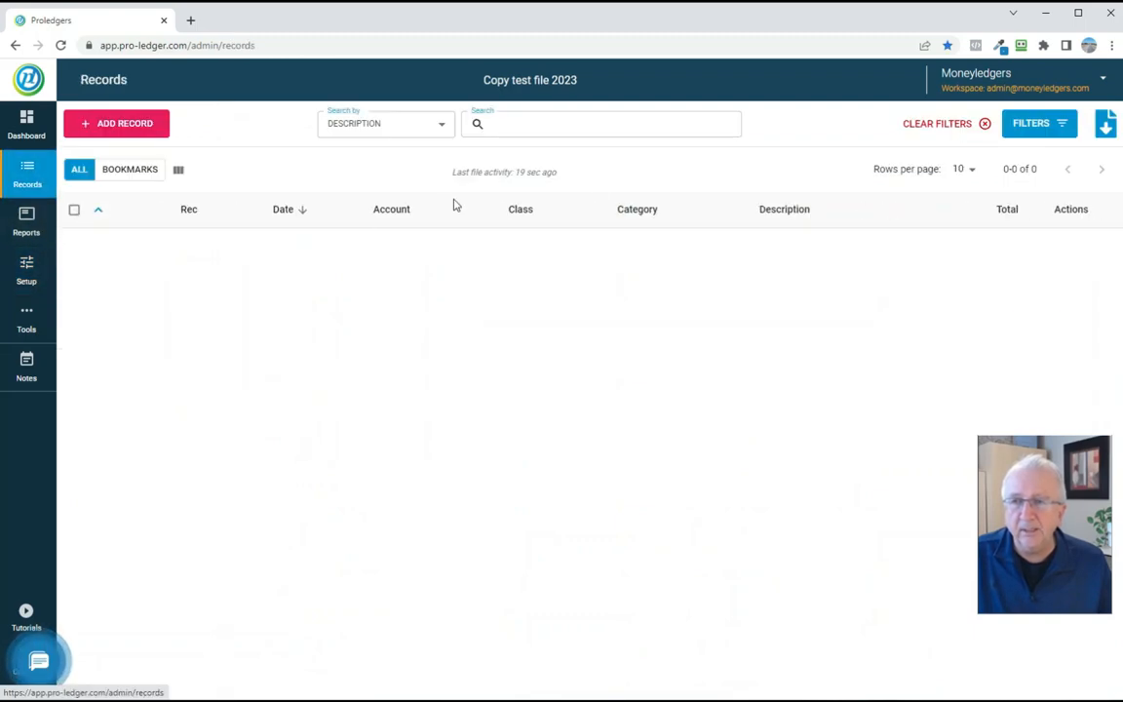
Clear the filters on Copy test file 2023's empty records list.
{"action": "left_click", "coordinate": [935, 122]}
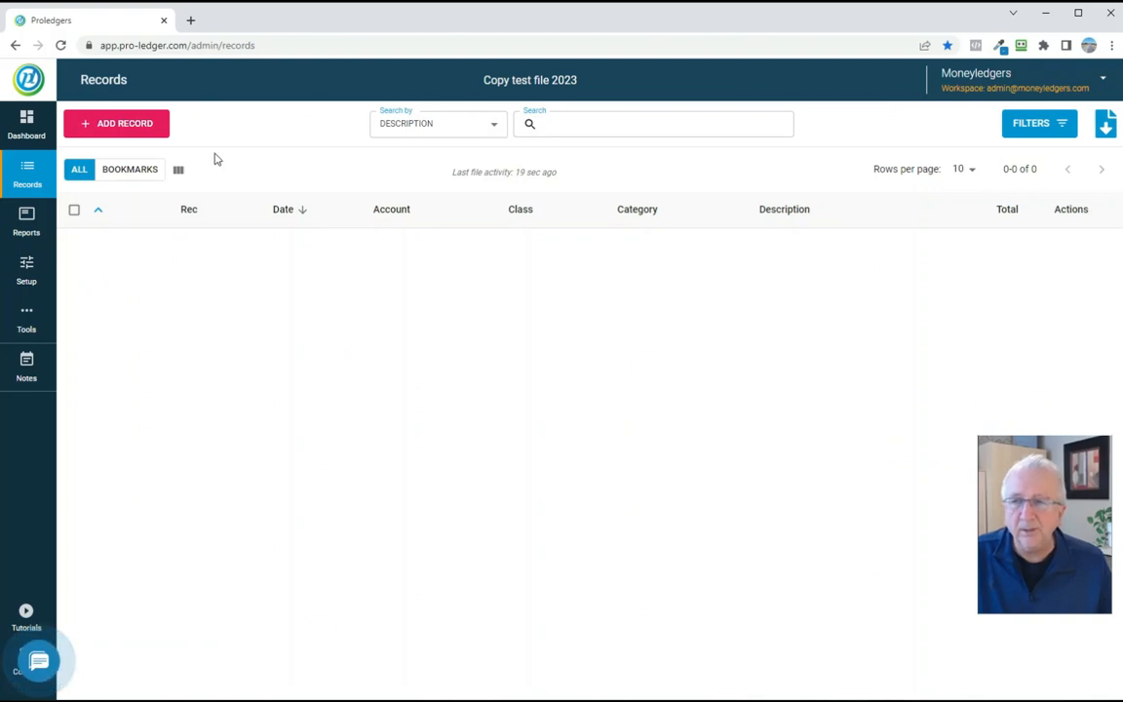
{"action": "mouse_move", "coordinate": [288, 367]}
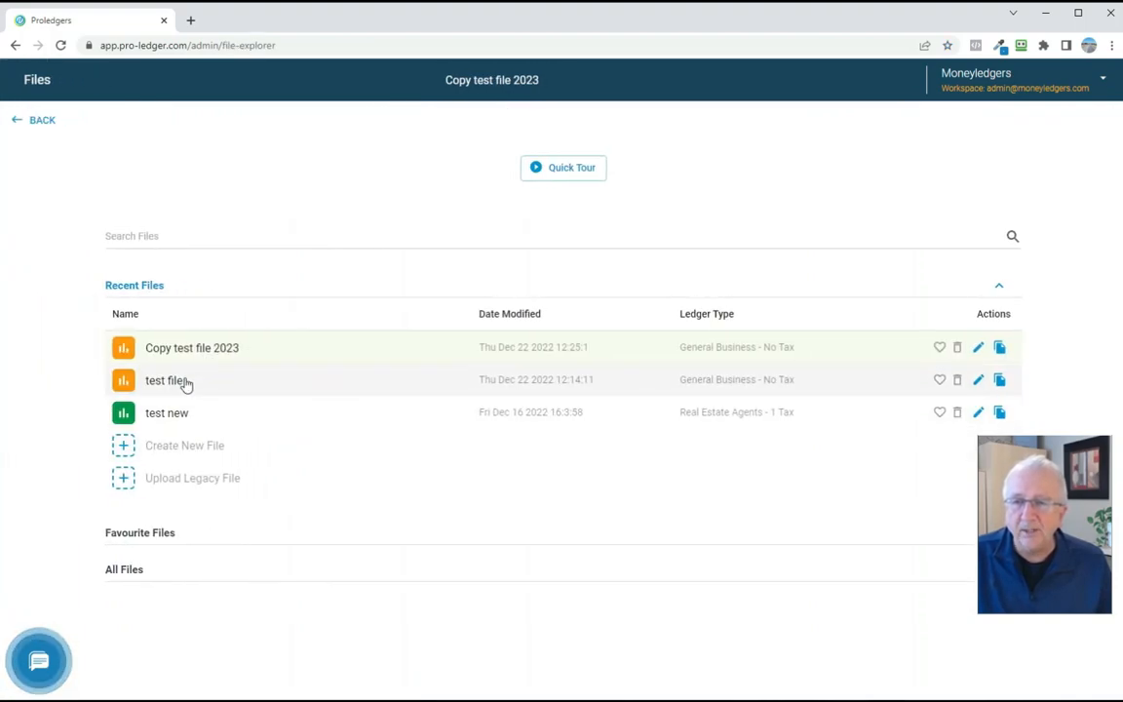
Reopen the original test file from Recent Files.
{"action": "left_click", "coordinate": [166, 379]}
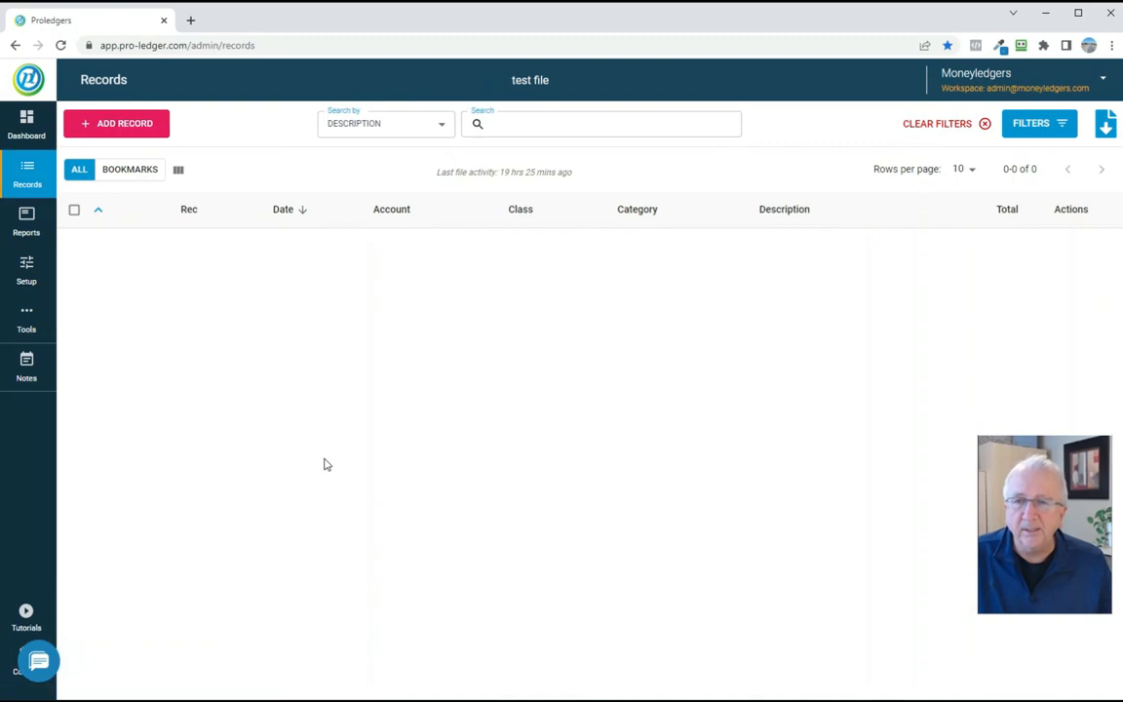
{"action": "left_click", "coordinate": [26, 317]}
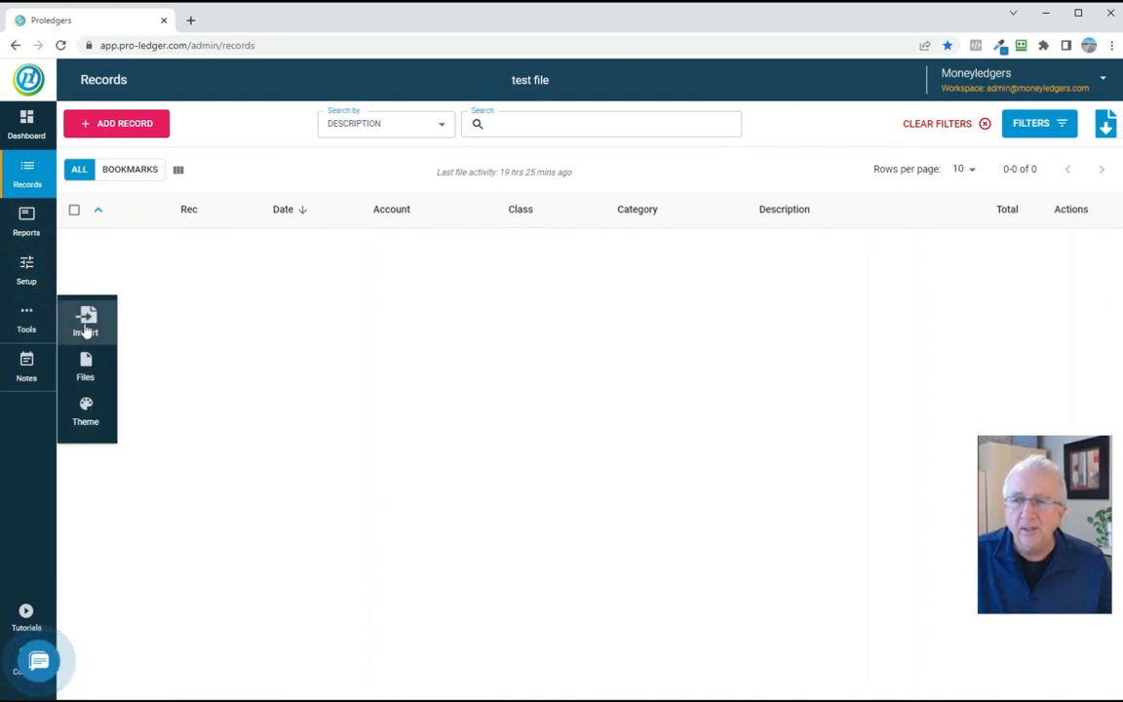